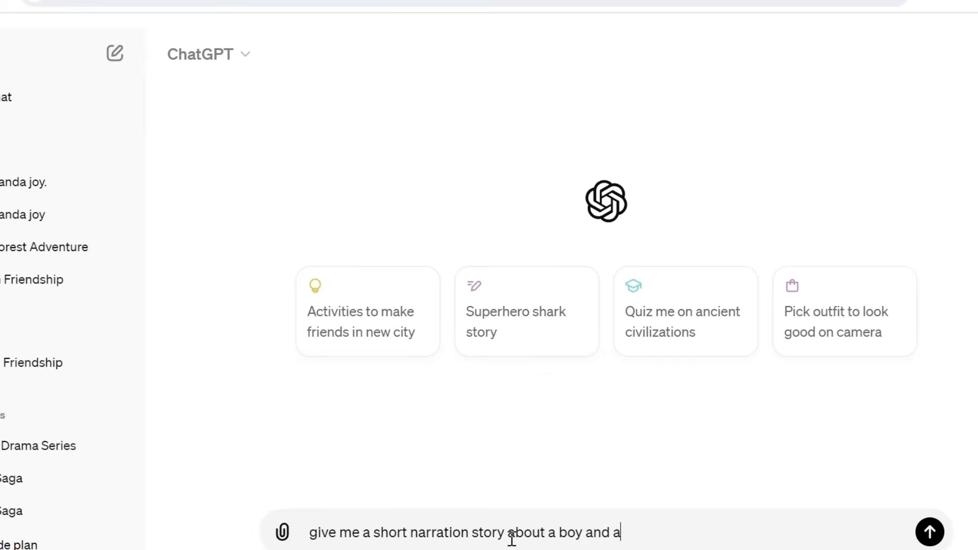
- Request a boy-and-panda narration story in 4-second scenes with AI video prompts, and read the reply
text(panda where by each scene is about 4)
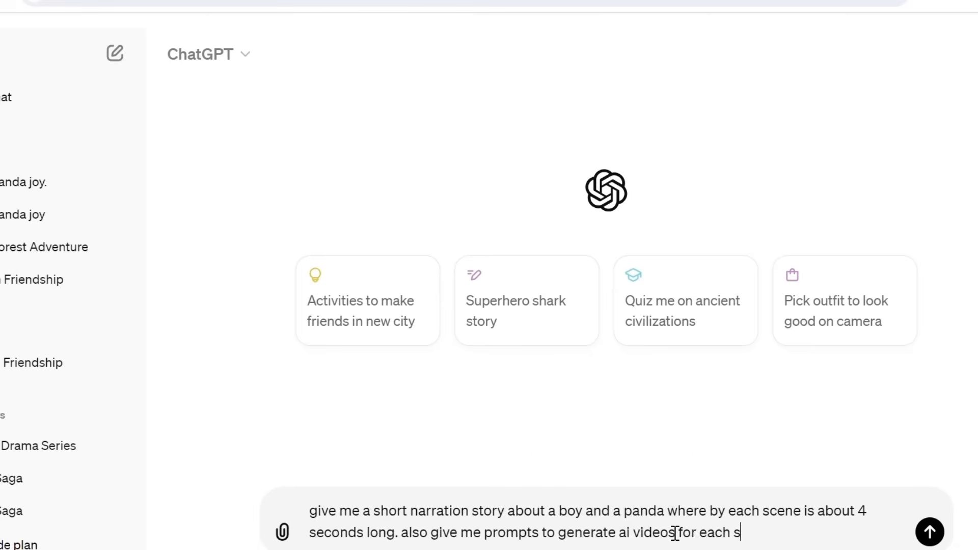
click(930, 533)
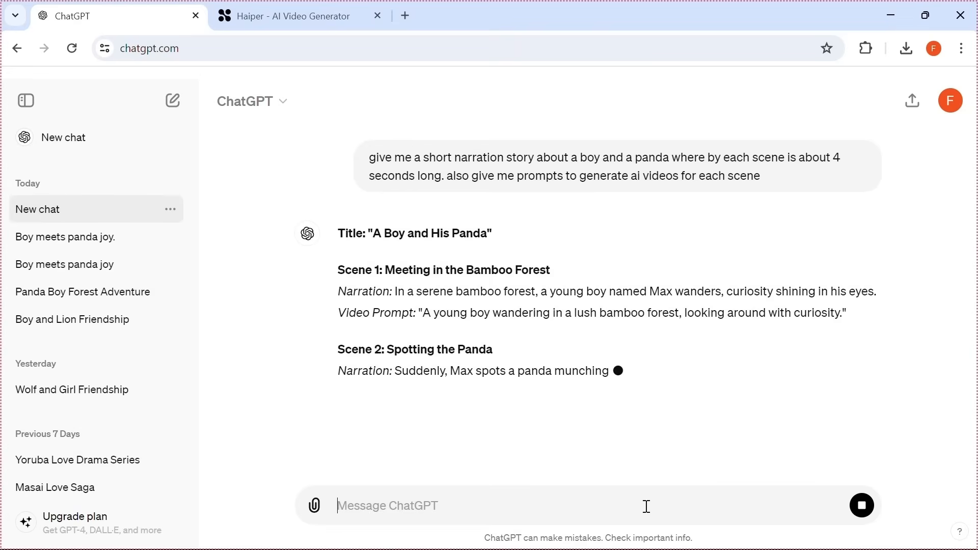
scroll(down, 3)
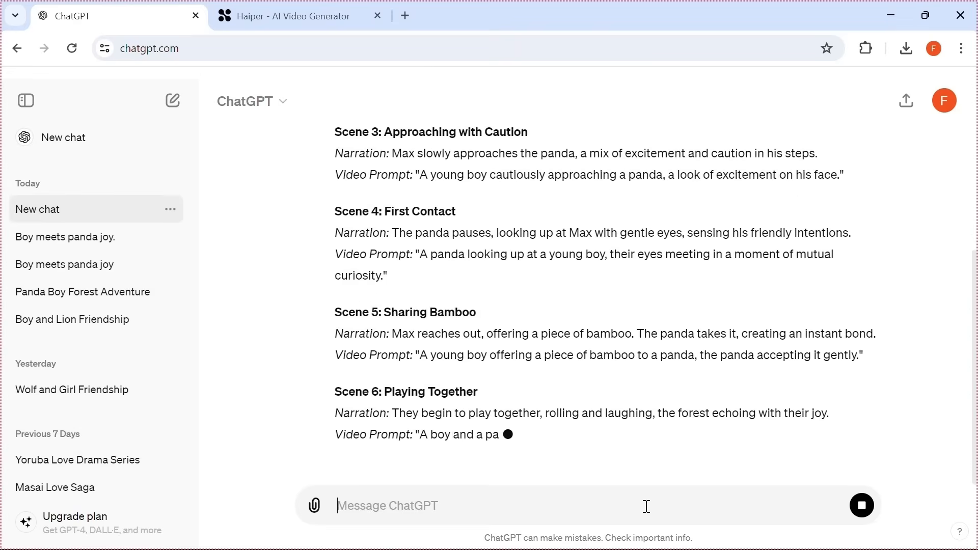
scroll(down, 3)
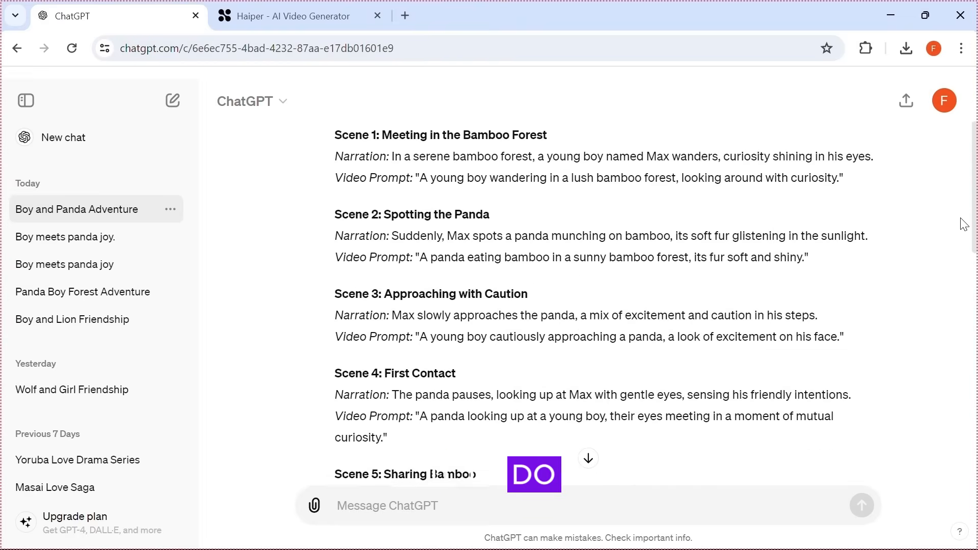
scroll(down, 3)
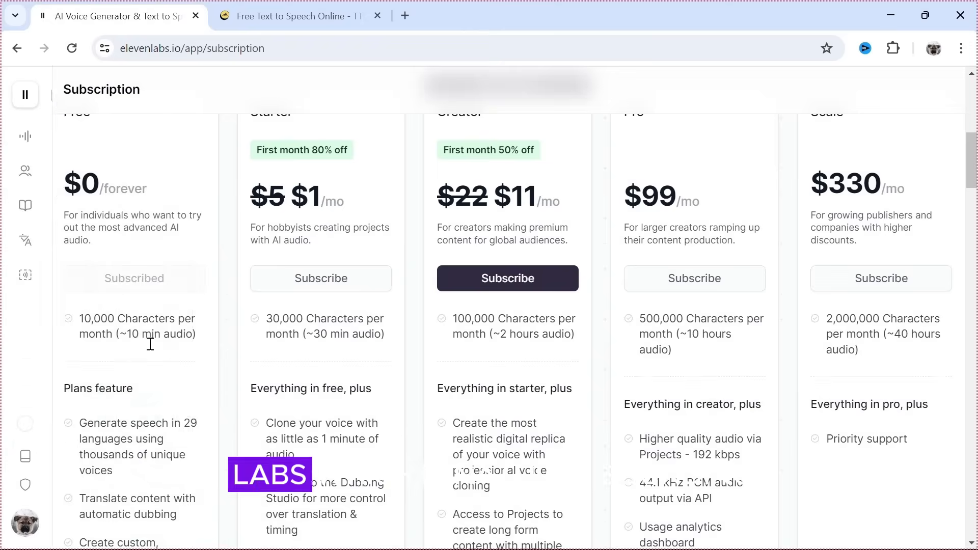
- Scroll through the ElevenLabs subscription plans to compare their character limits
scroll(down, 3)
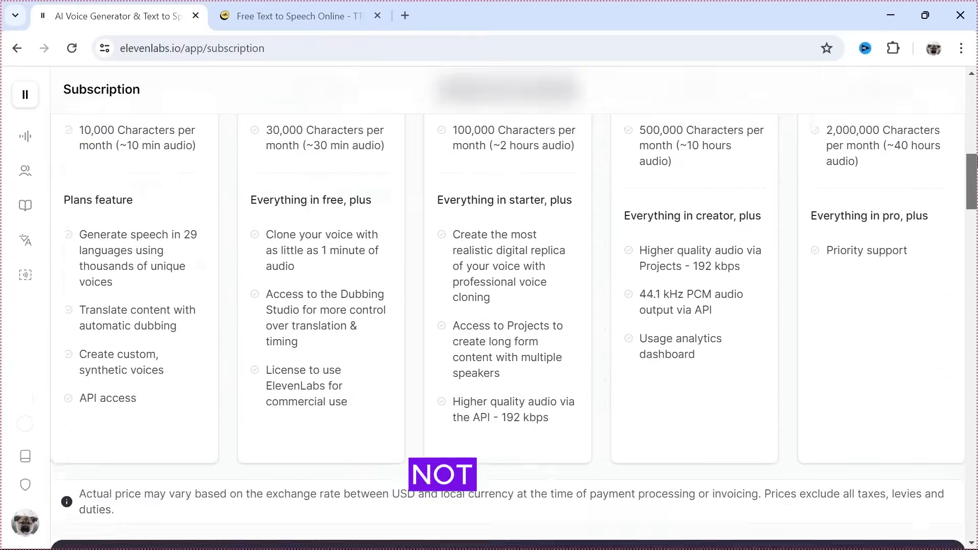
scroll(down, 3)
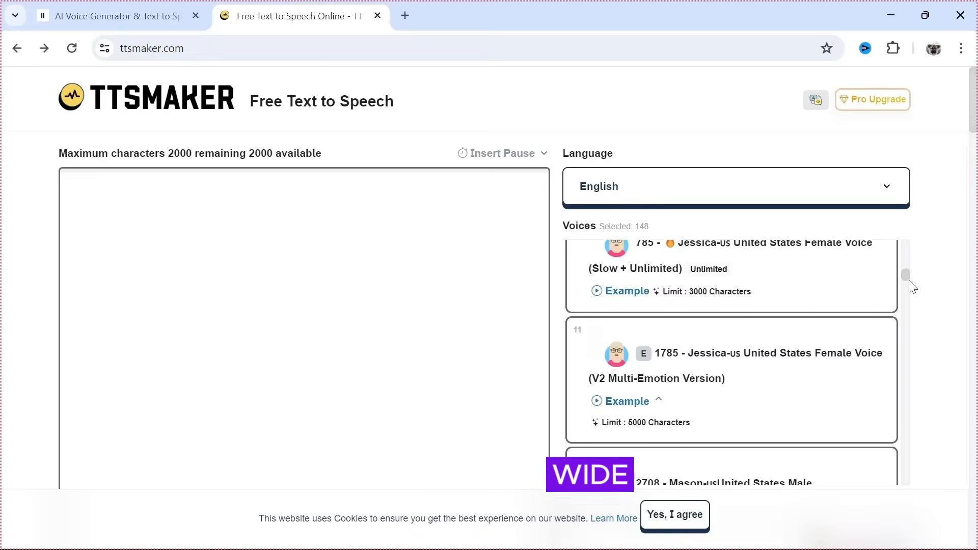
- Play the example of the 2700 Liam US male voice in TTSMaker
click(735, 187)
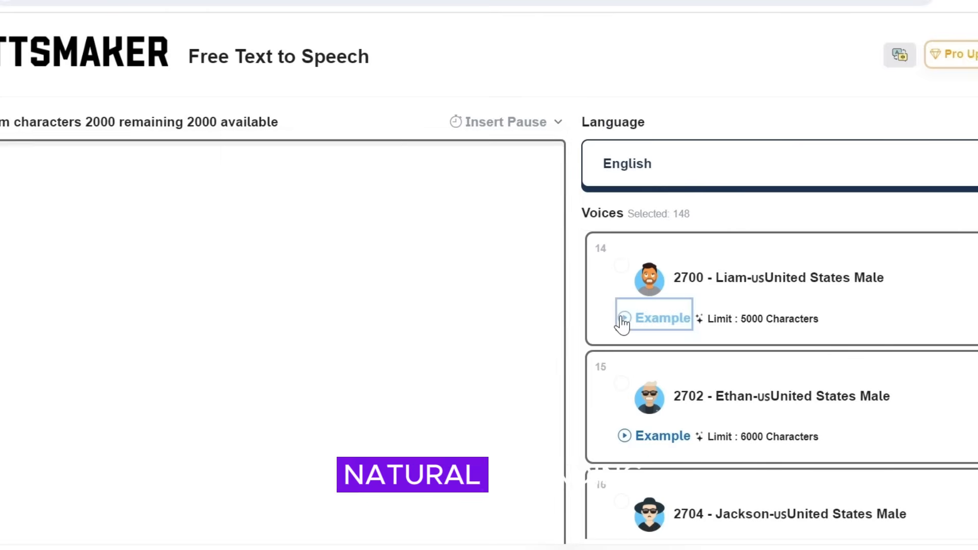
click(625, 318)
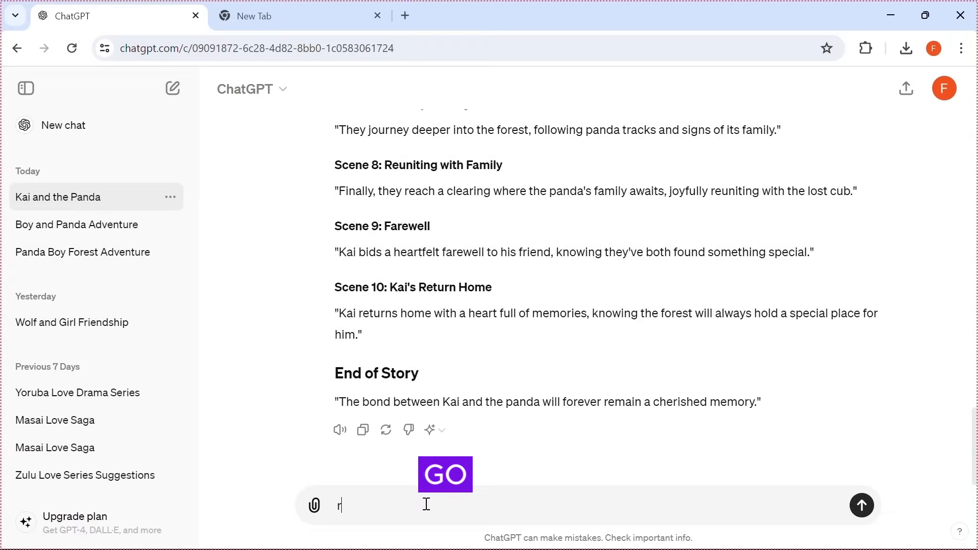
- Send 'regenerate the story' to get a new Kai and the Panda version
text(regenerate the story)
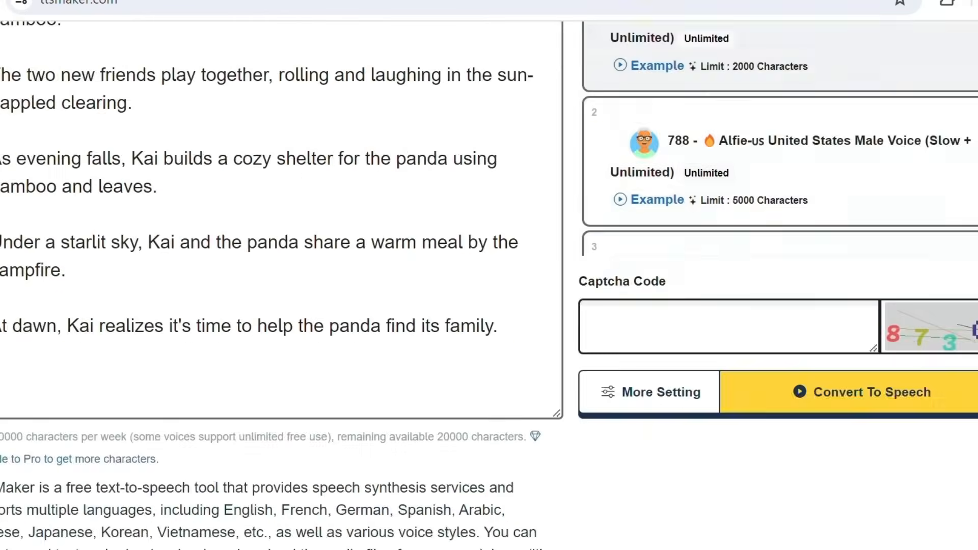
- Enter captcha 87, convert the Kai narration to speech, and download the voice file
text(8730)
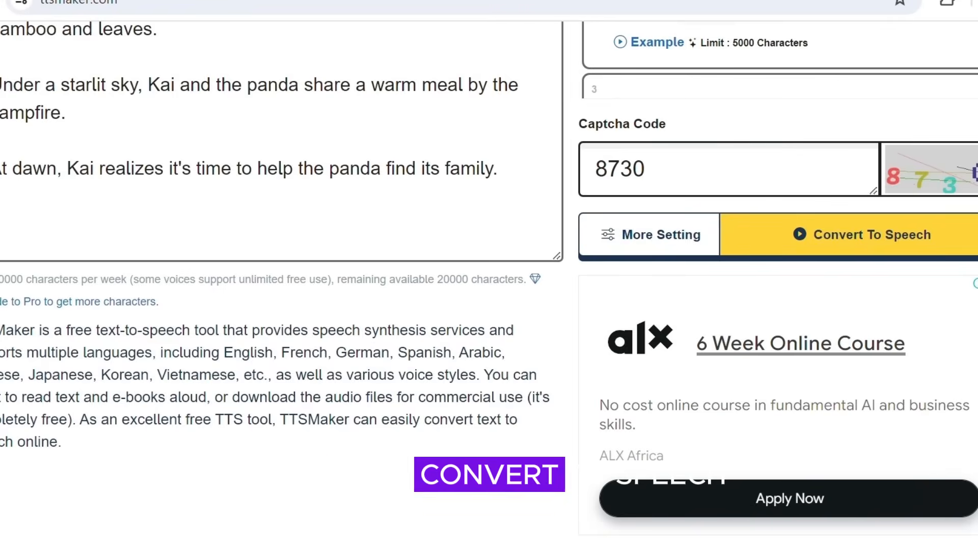
click(846, 234)
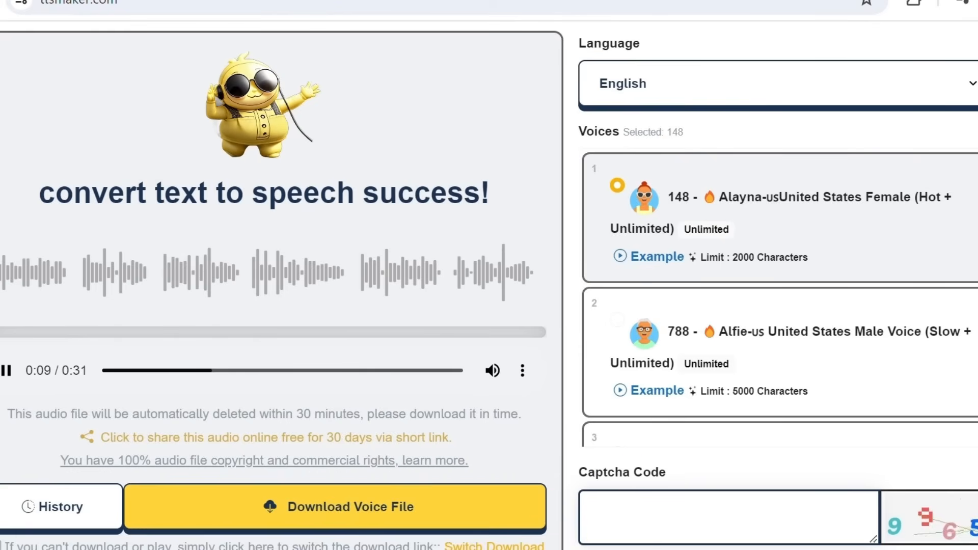
click(335, 507)
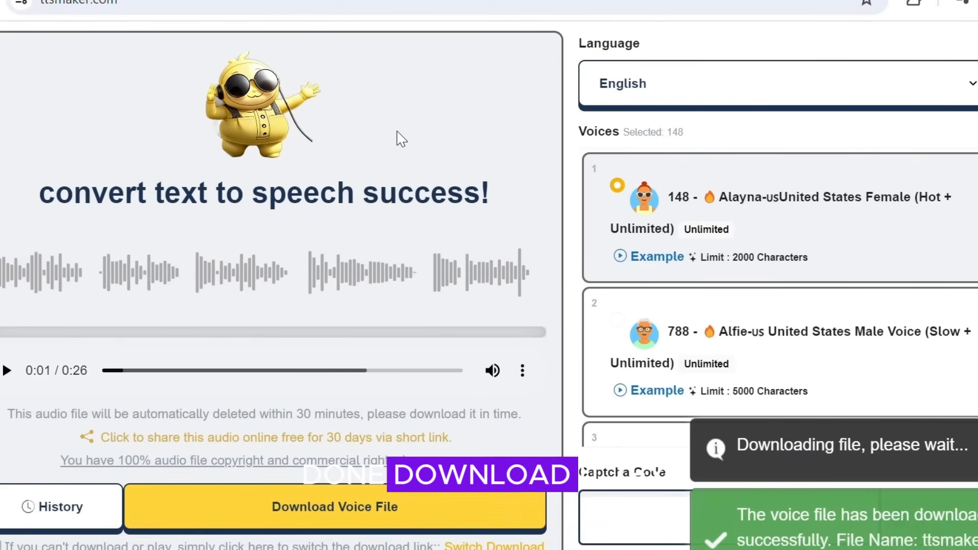
click(293, 15)
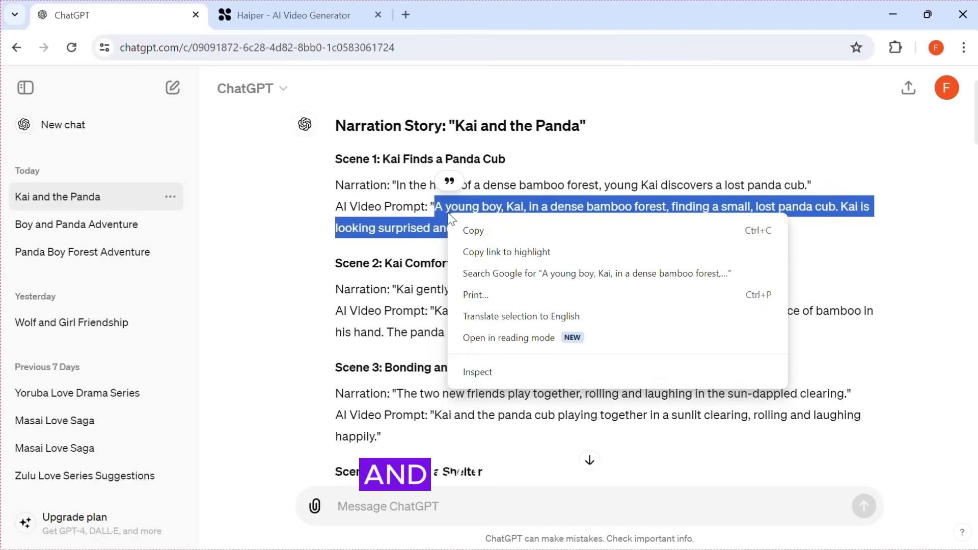
- Copy Kai's Scene 1 AI video prompt from the ChatGPT reply
click(291, 15)
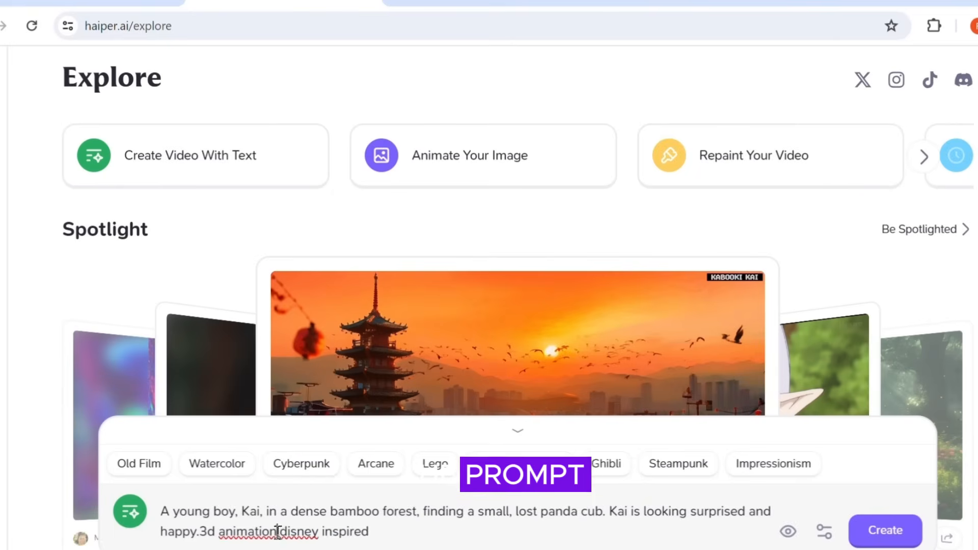
- Generate and play the Scene 1 clip of Kai finding the panda cub, then copy Scene 2's prompt
click(884, 531)
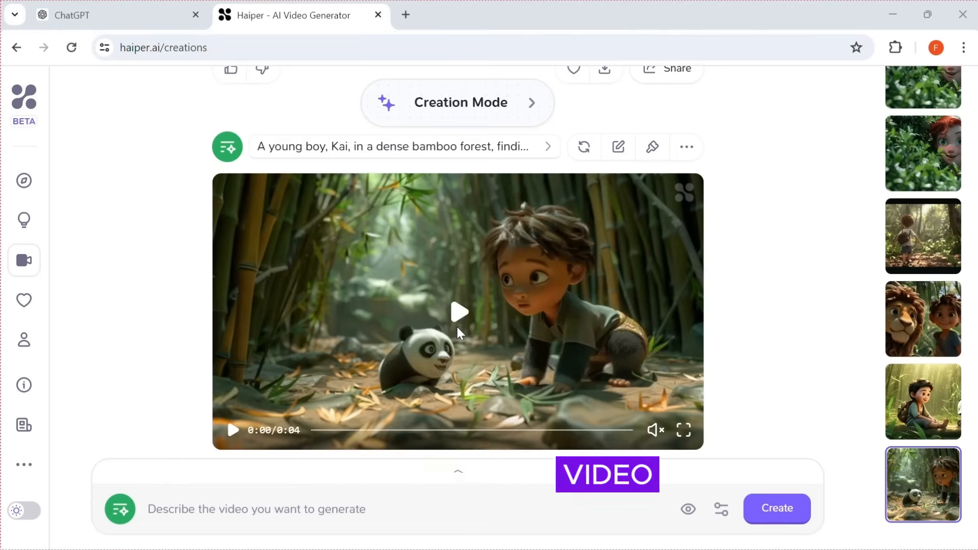
click(459, 312)
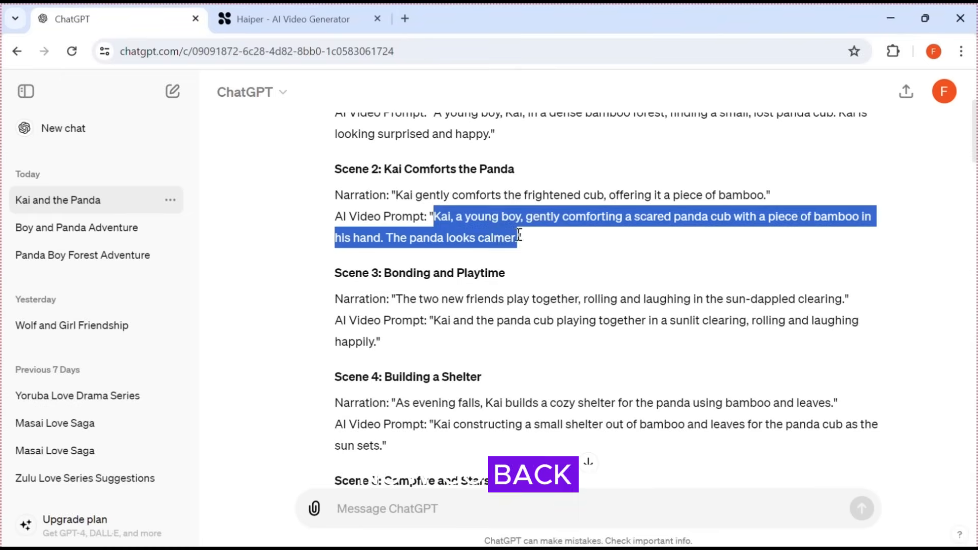
click(292, 19)
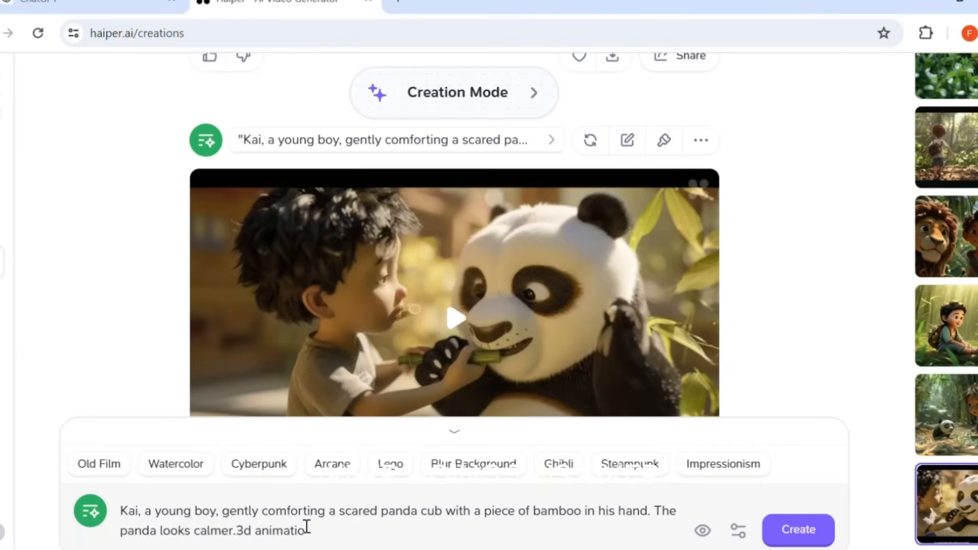
- Generate the Scene 2 clip of Kai comforting the panda cub
click(798, 530)
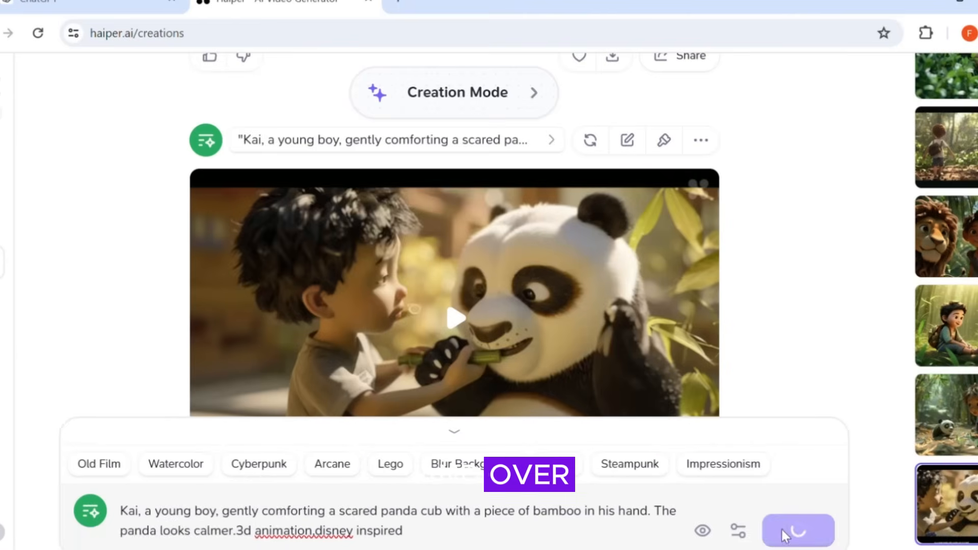
click(94, 19)
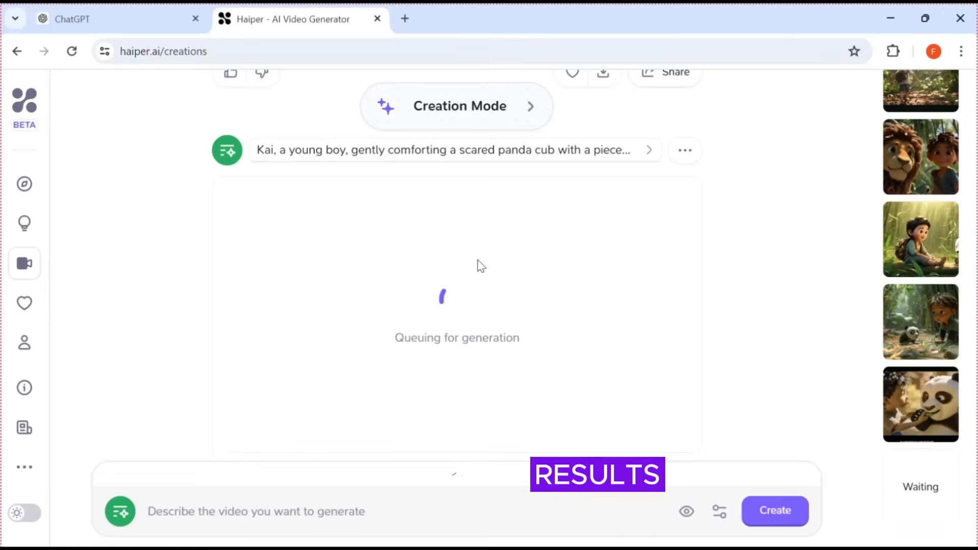
click(94, 18)
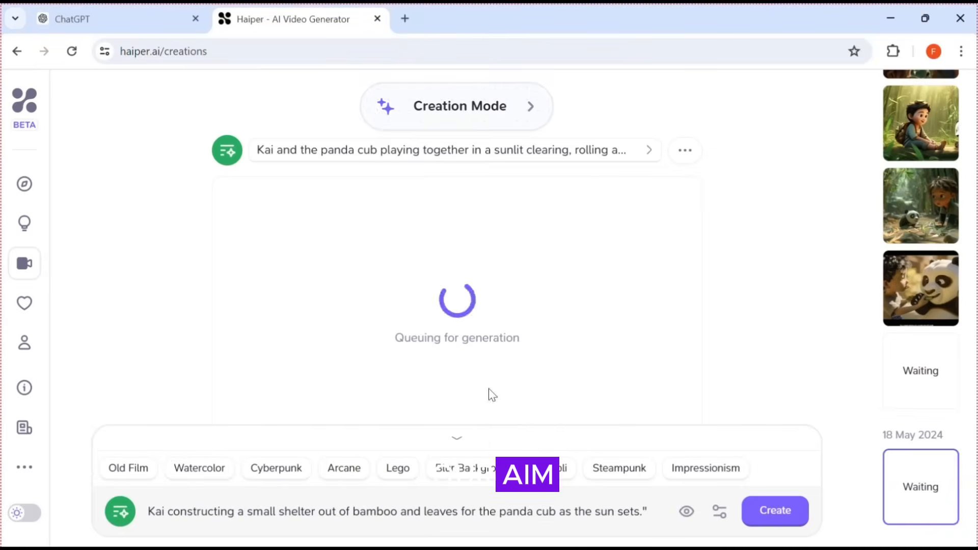
- Add '3d animation, disney inspired' to the shelter-building prompt and queue it
click(775, 511)
text(3d )
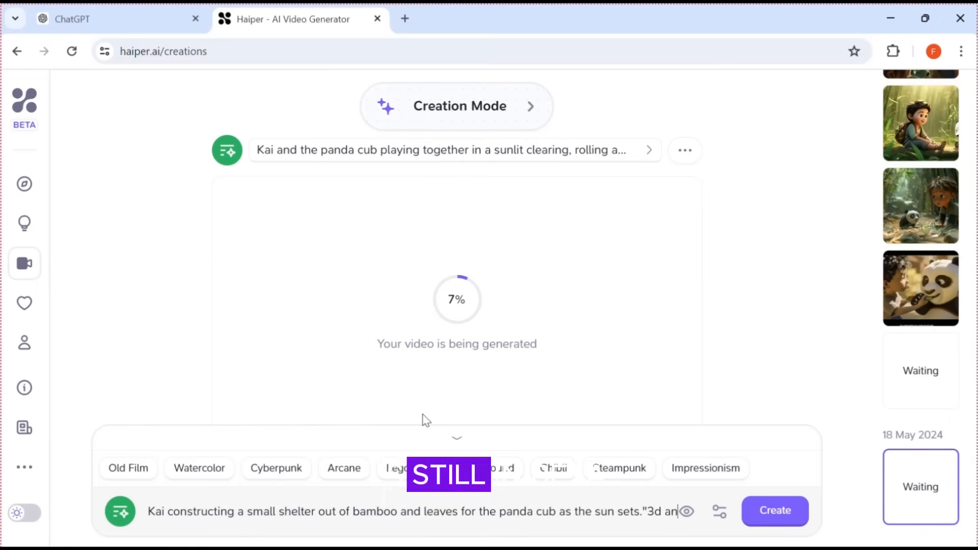
text(animatio)
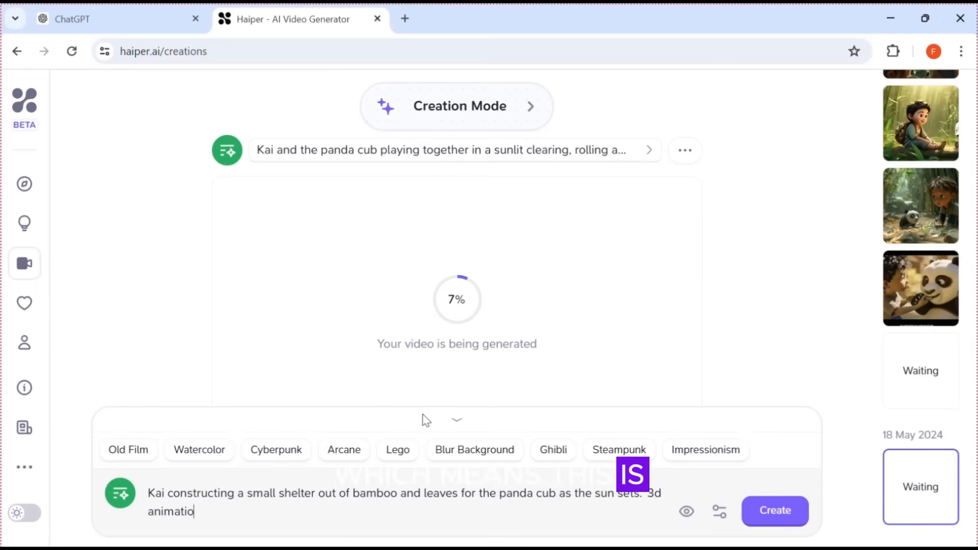
text(n,disney i)
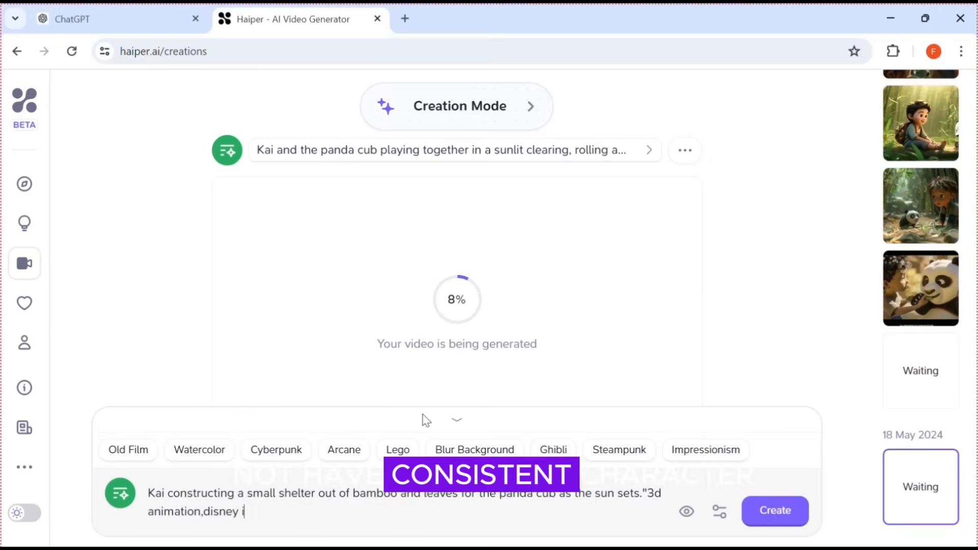
text(nspired)
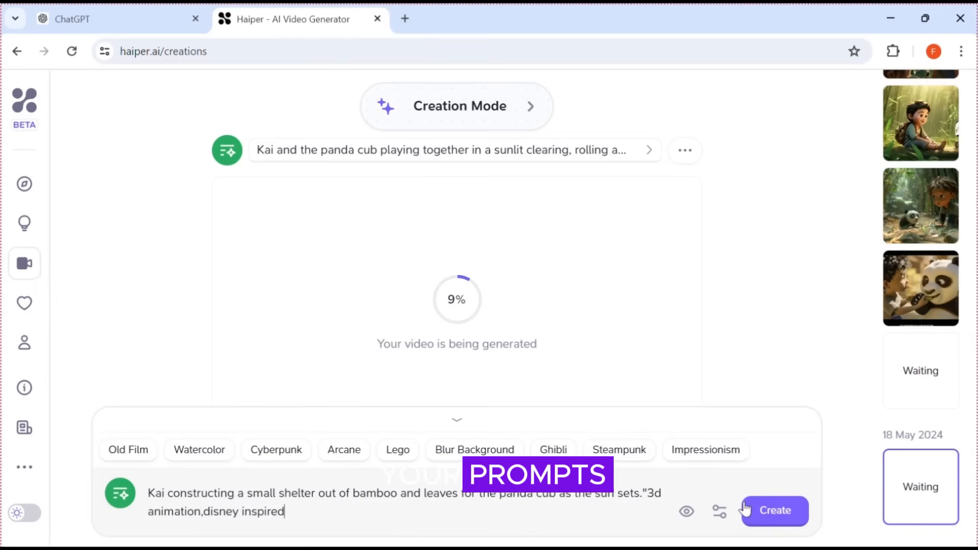
click(775, 511)
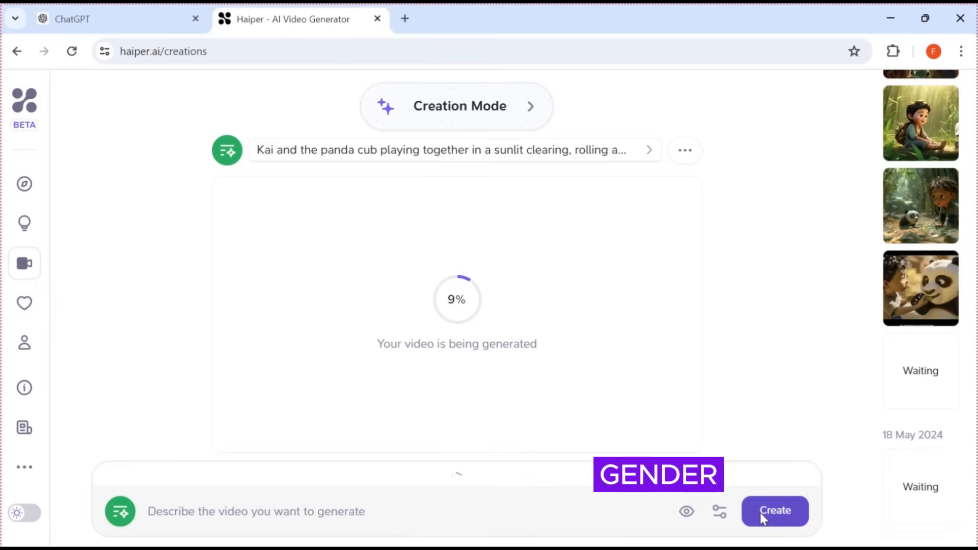
click(775, 512)
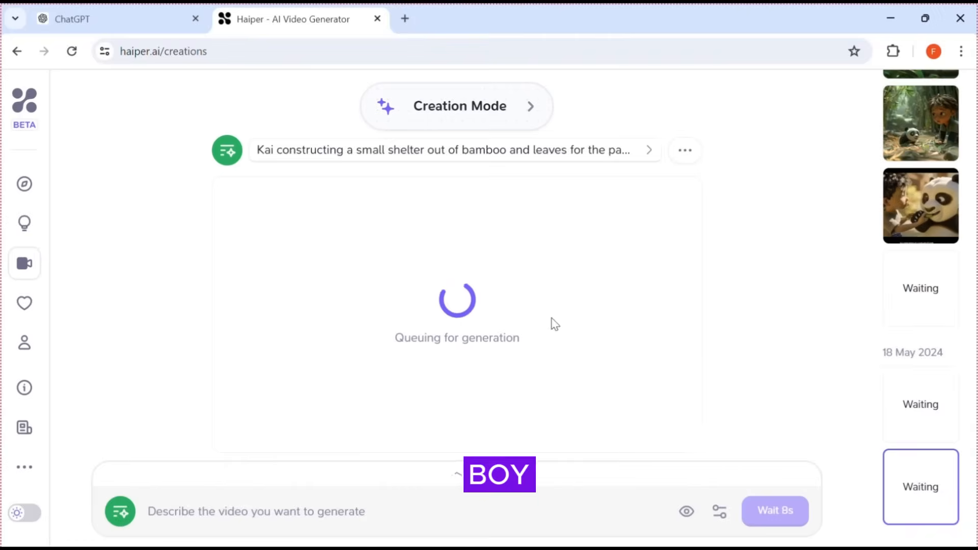
click(112, 19)
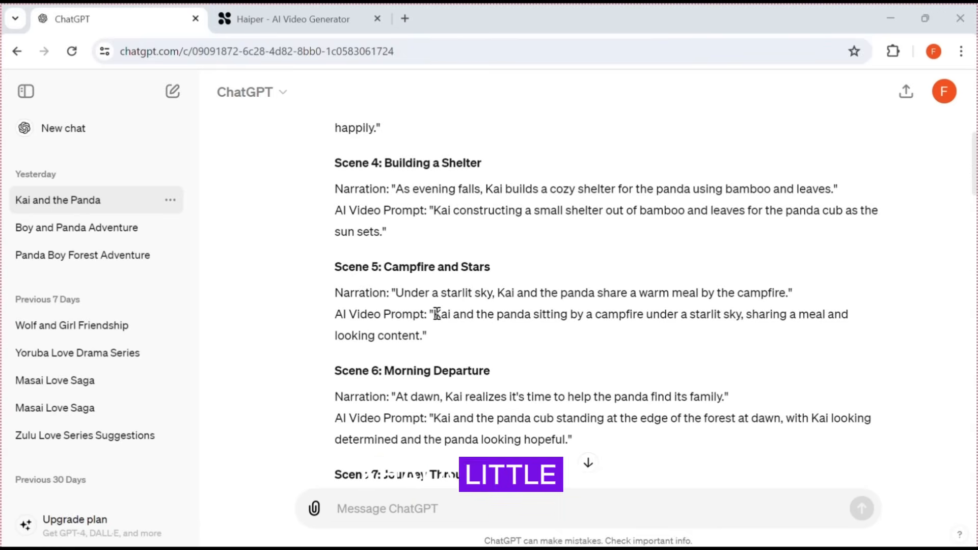
- Select and copy the Scene 5 campfire-under-the-stars video prompt, then return to Haiper
drag(435, 314, 426, 336)
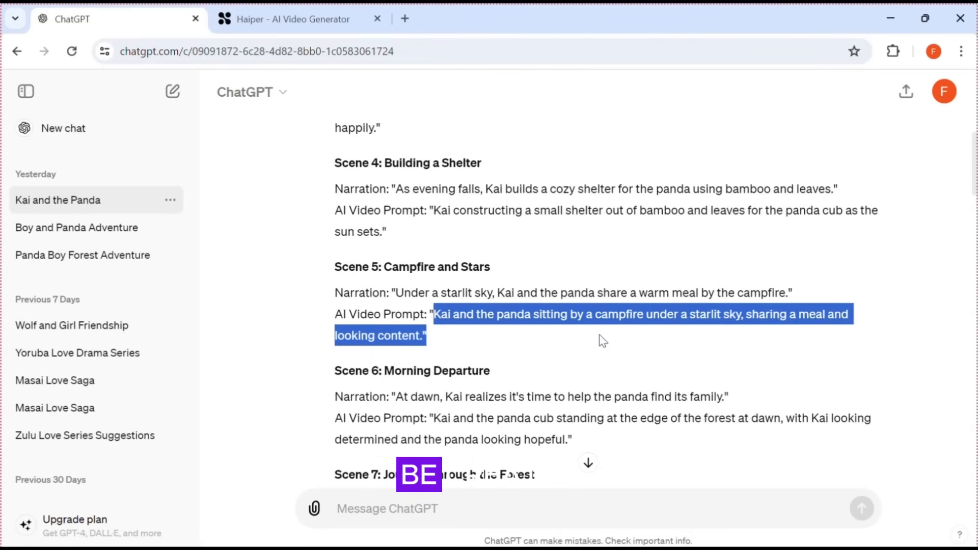
right_click(577, 328)
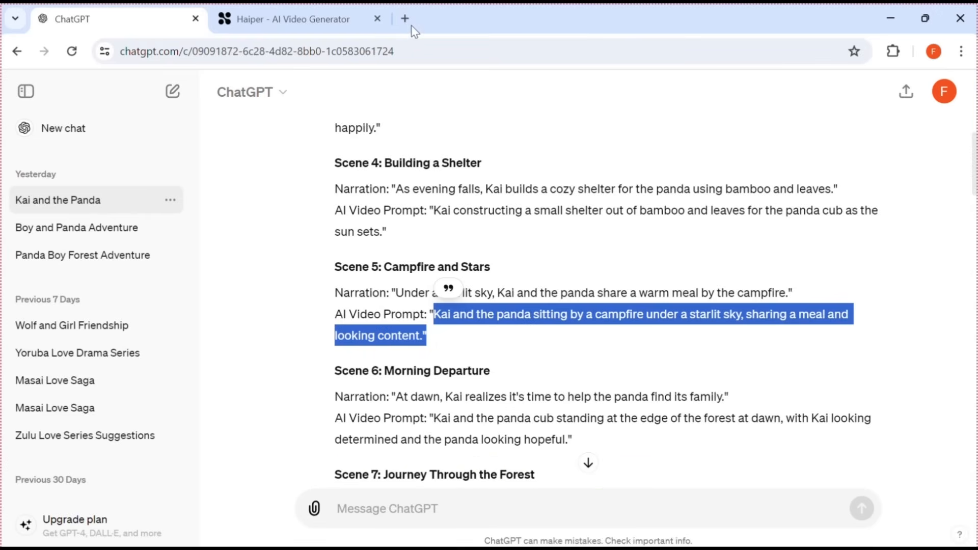
click(291, 19)
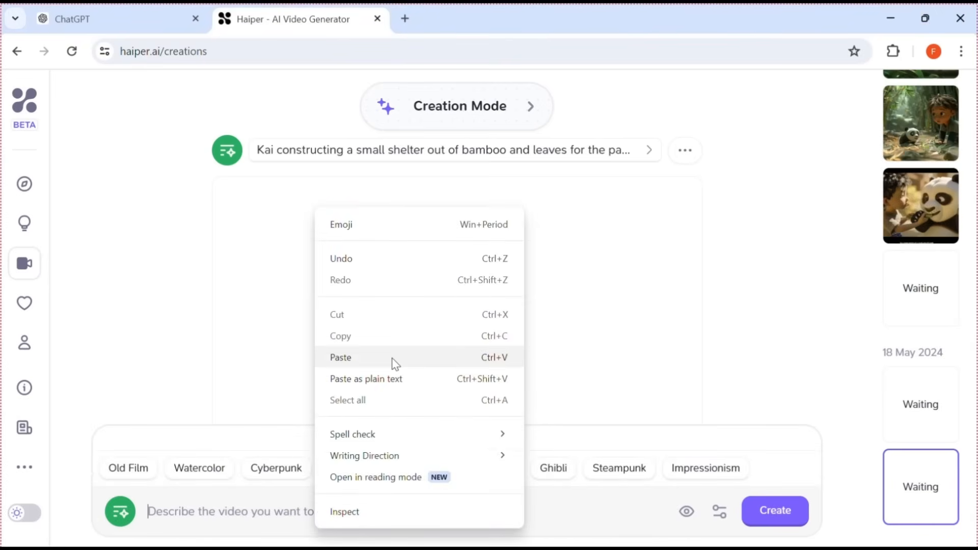
- Paste the campfire prompt, add 'a little boy' and '3d animation, disney inspired', then create
click(341, 357)
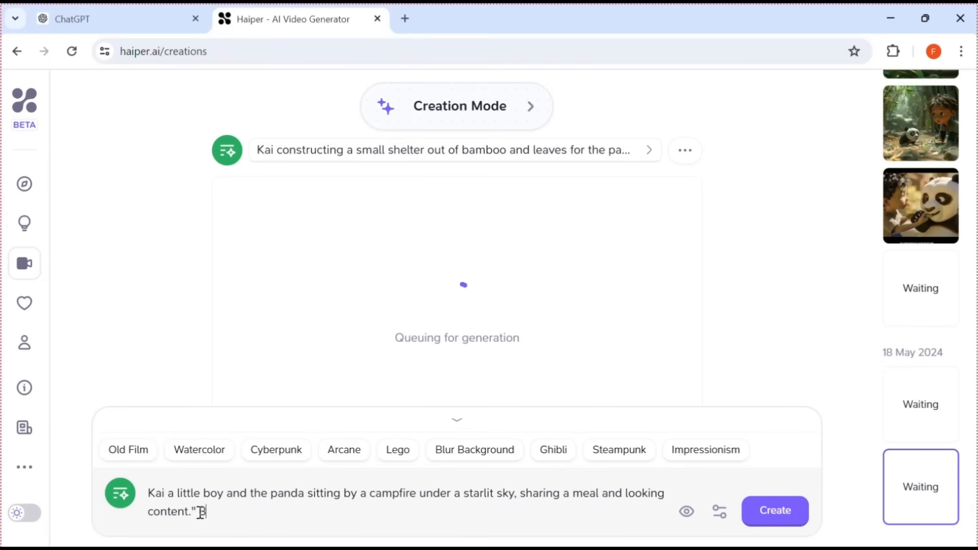
text(d animation)
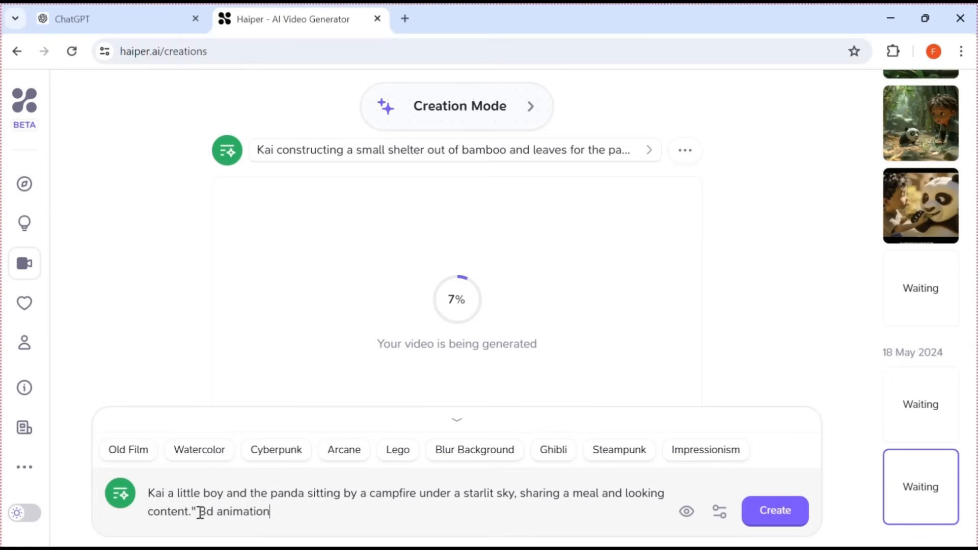
text(, disn)
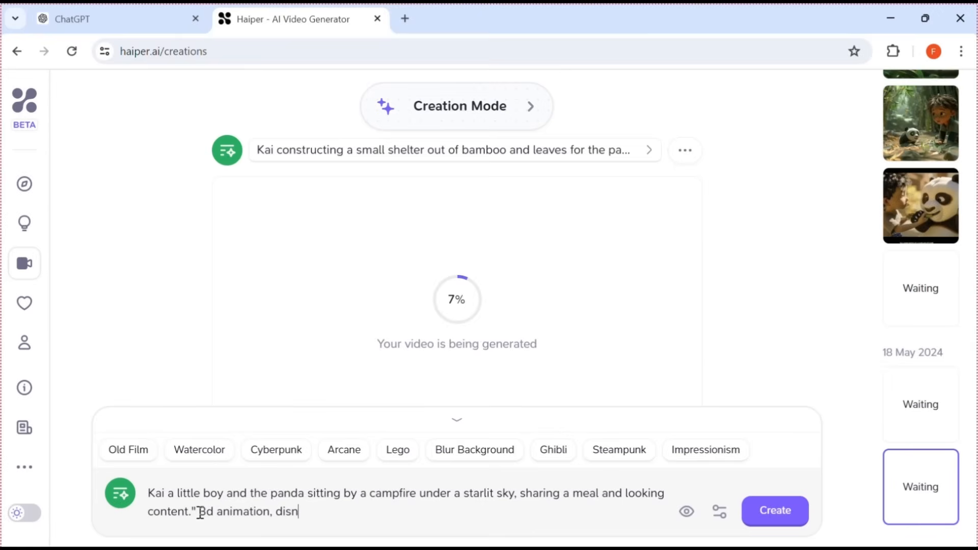
text(ey)
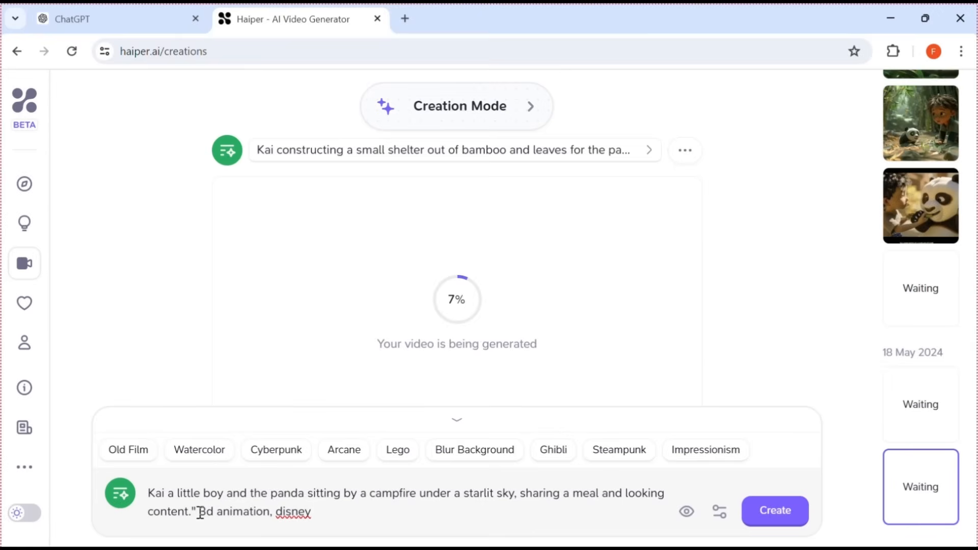
text(ins)
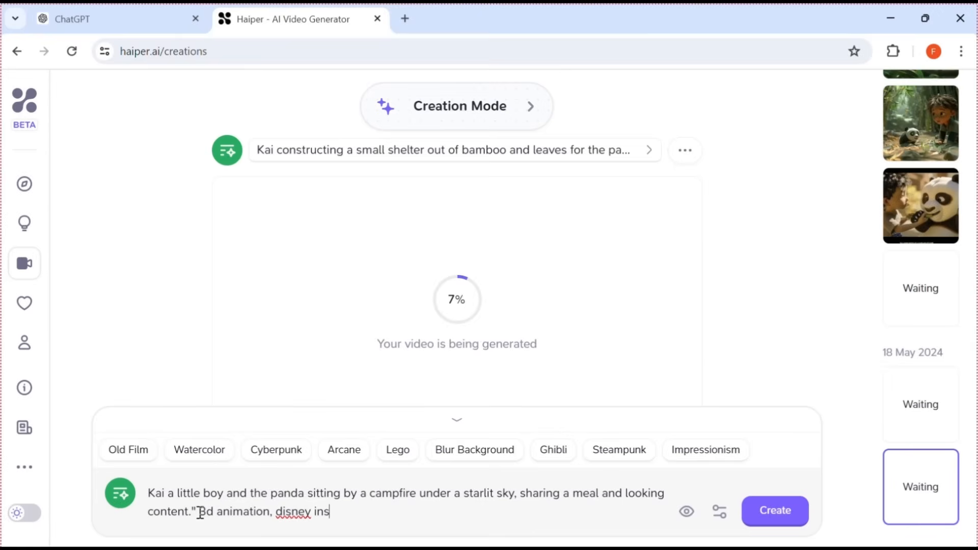
text(pir)
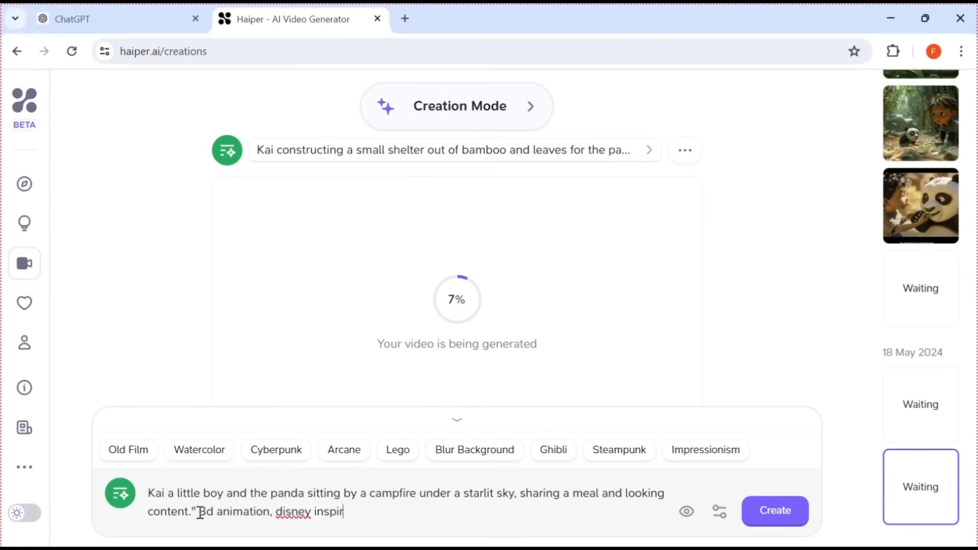
text(ed)
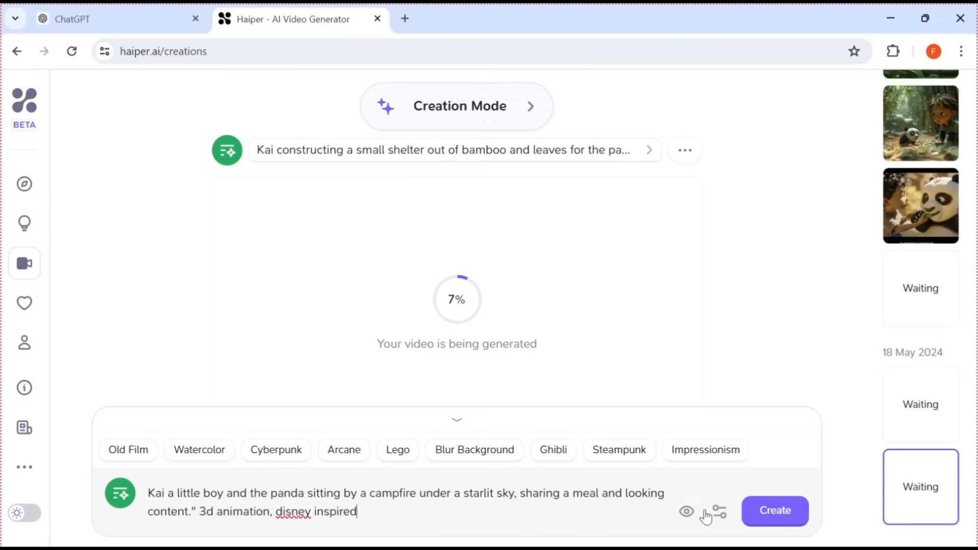
click(775, 511)
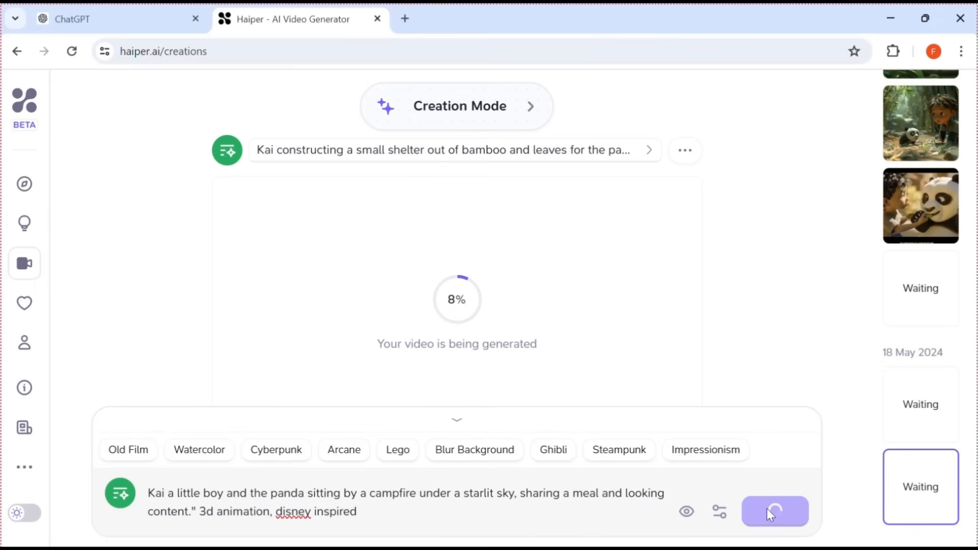
click(775, 512)
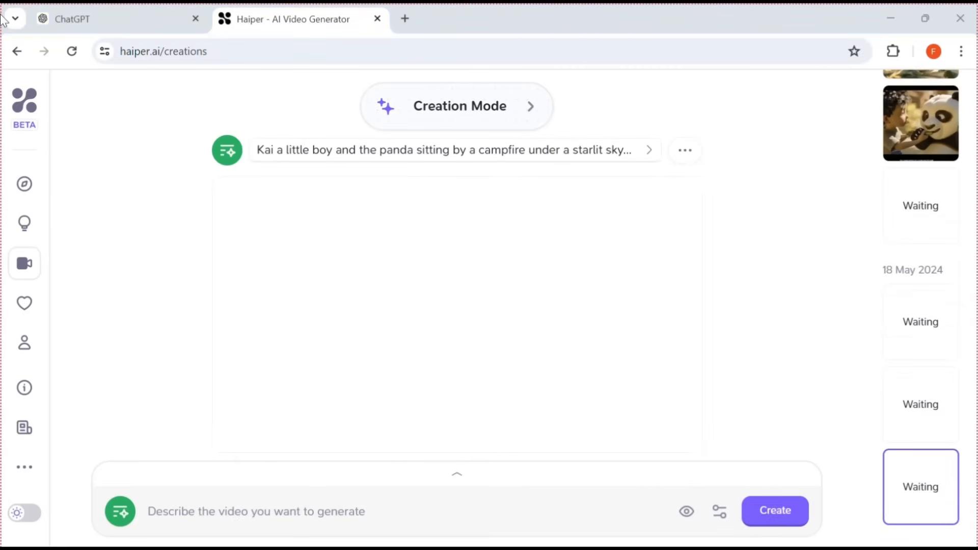
- Copy the Scene 6 dawn forest-edge prompt from ChatGPT into Haiper's prompt box
click(775, 511)
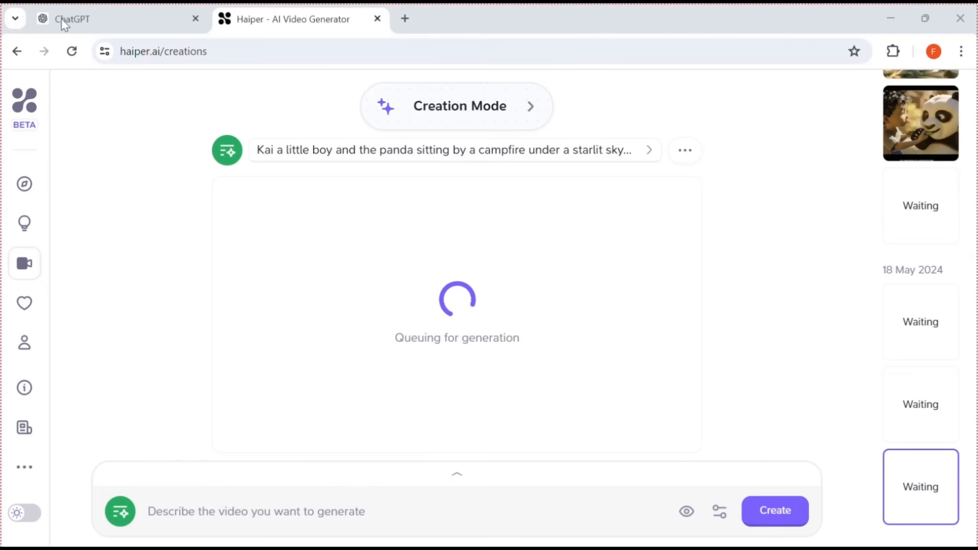
click(100, 19)
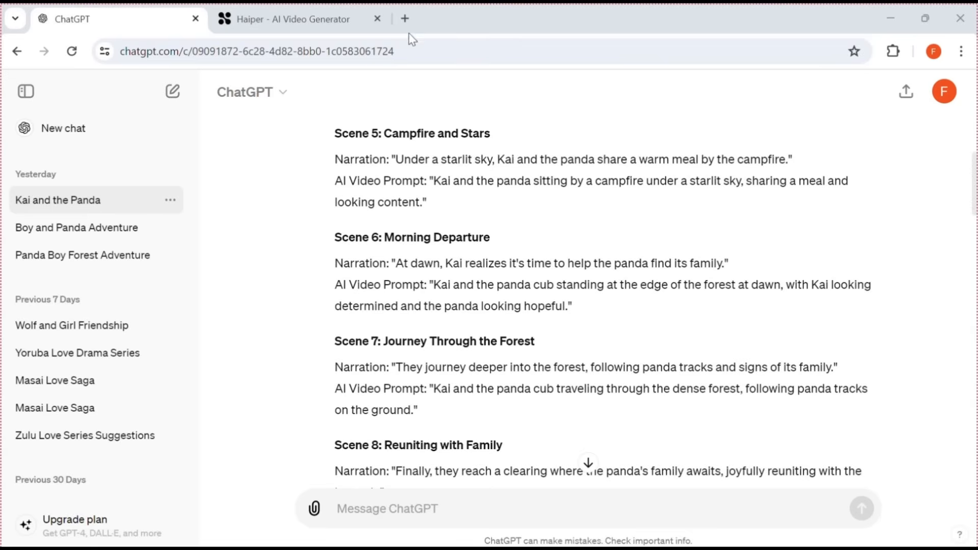
double_click(443, 285)
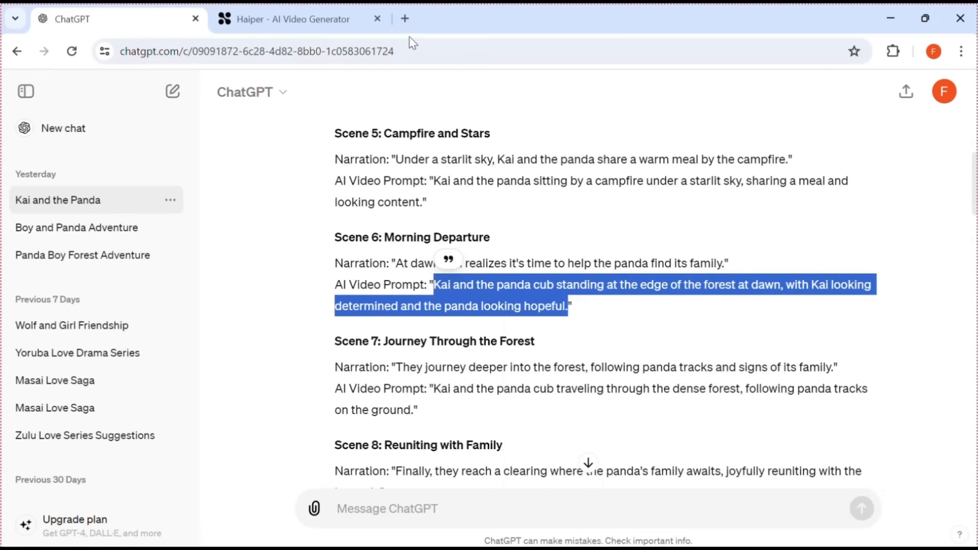
click(291, 19)
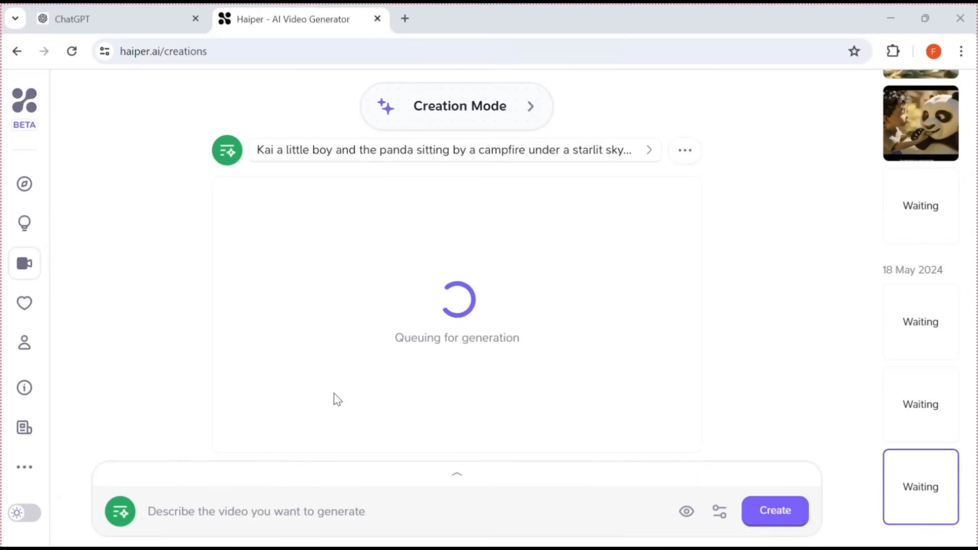
right_click(337, 380)
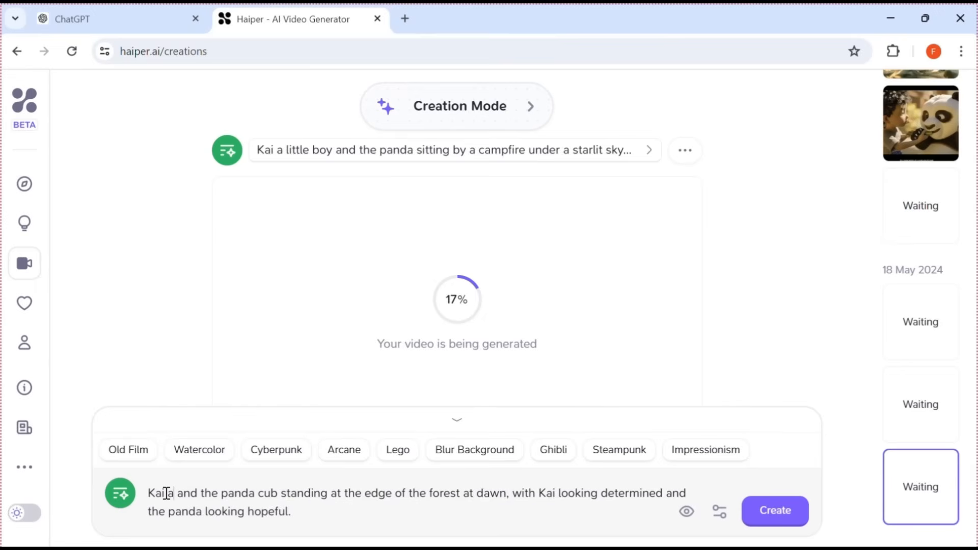
- Add 'little boy, 3d animation, disney inspired' to the Scene 6 prompt and generate
text(" ")
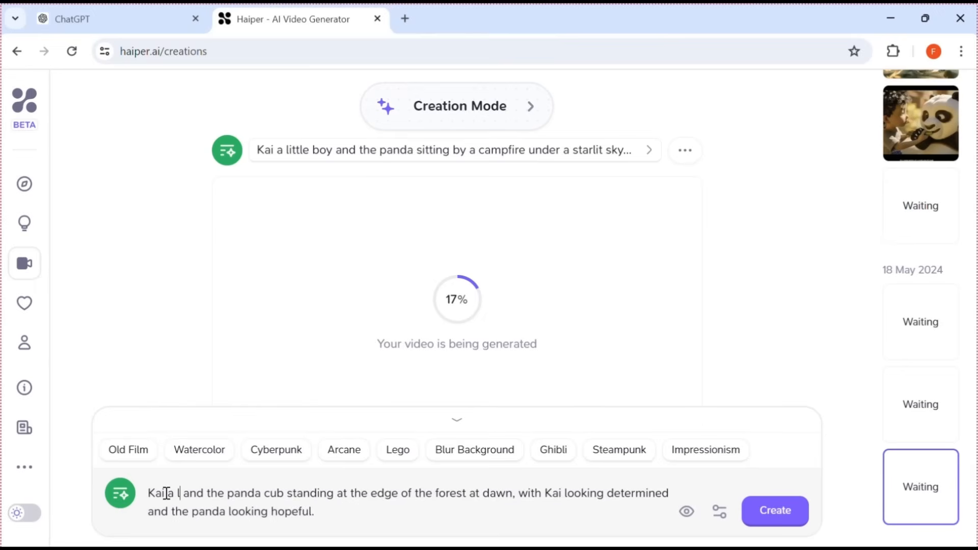
text(little)
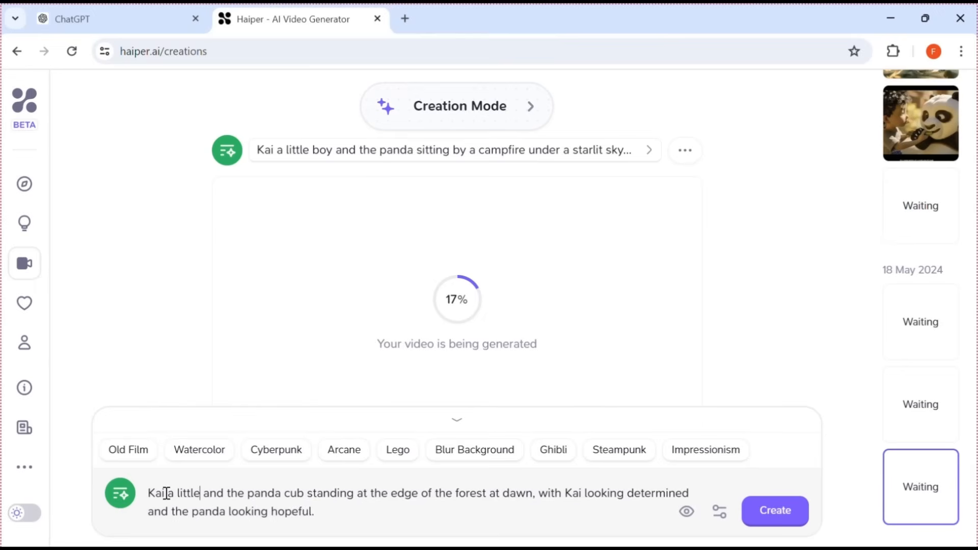
text(boy)
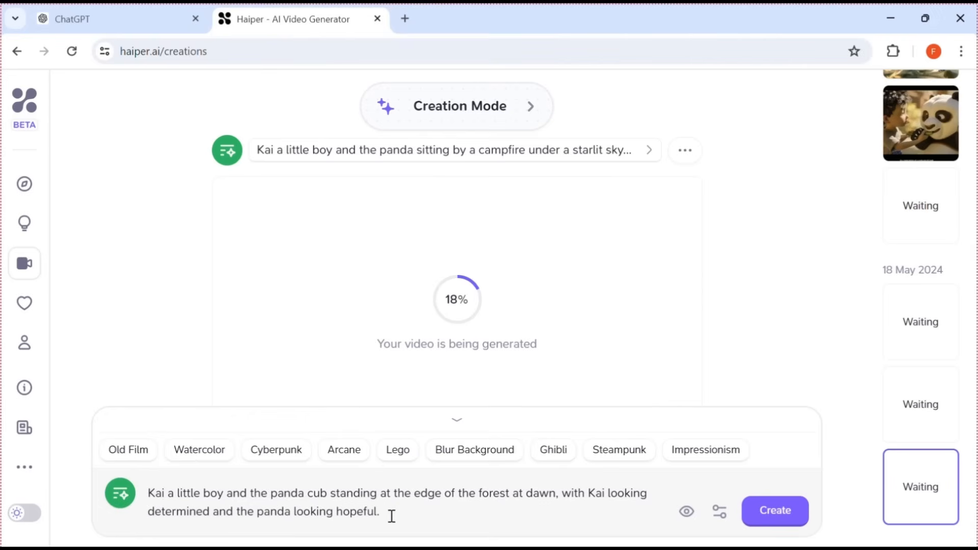
text(3d)
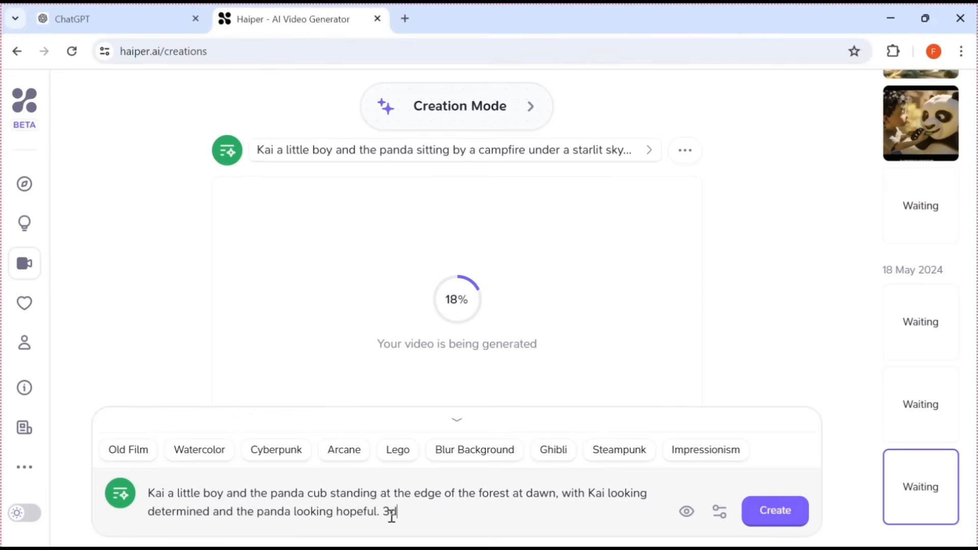
text(anim)
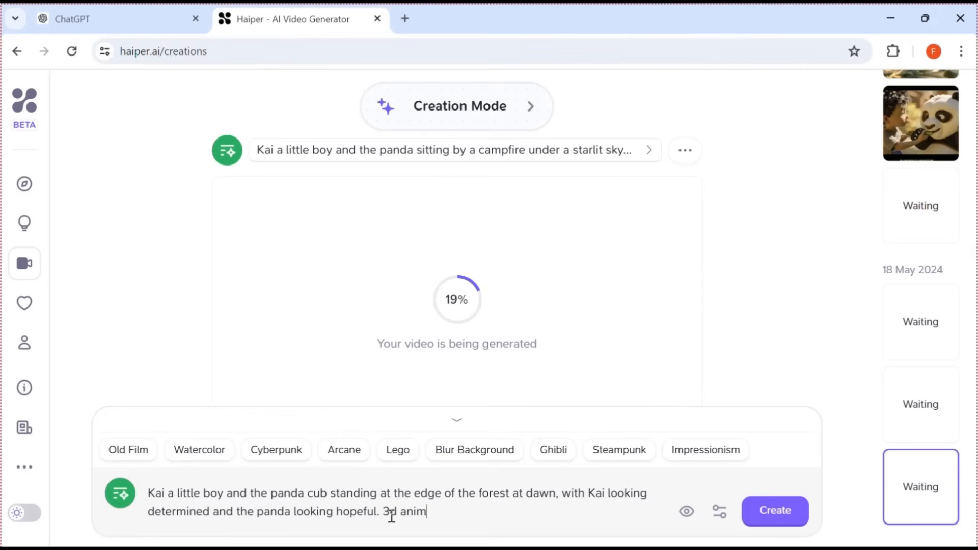
text(ation)
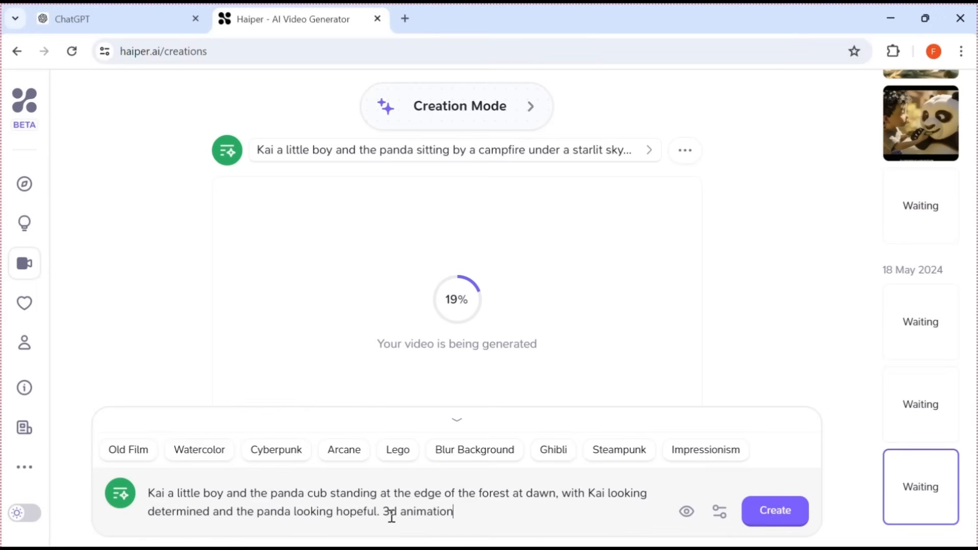
text(,)
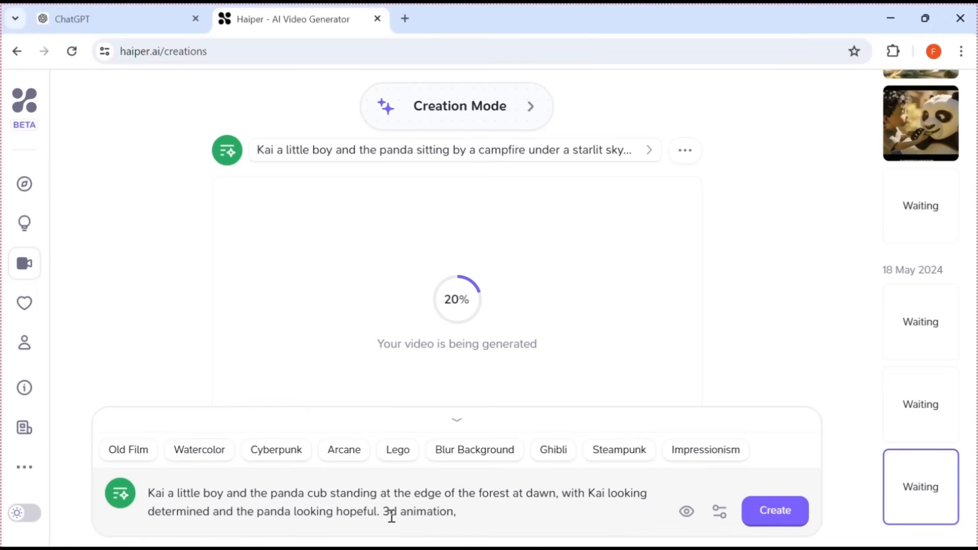
text(disney inspi)
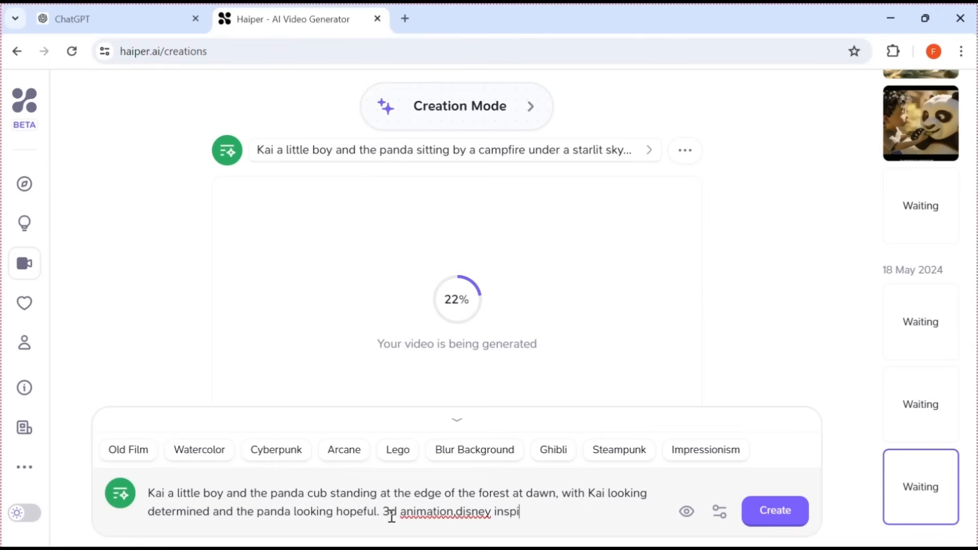
text(red)
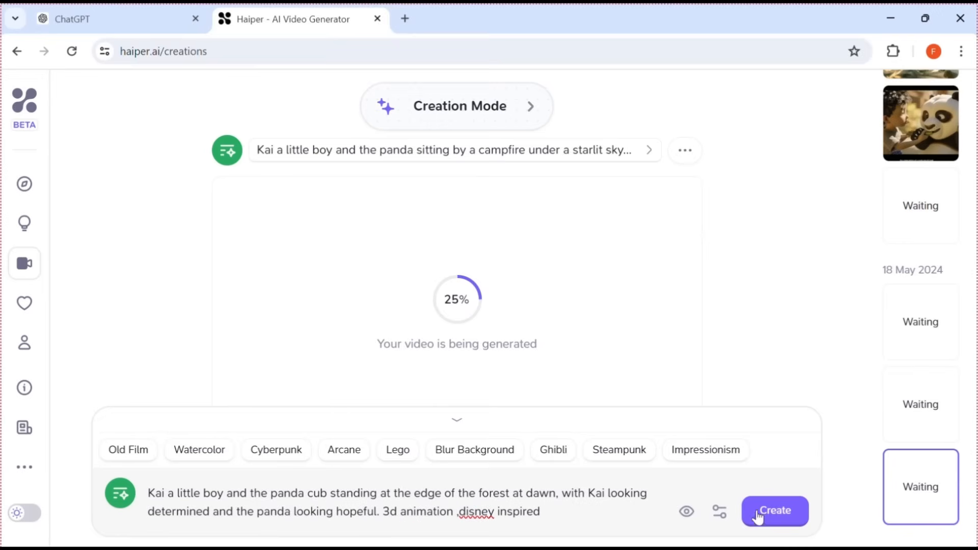
click(775, 511)
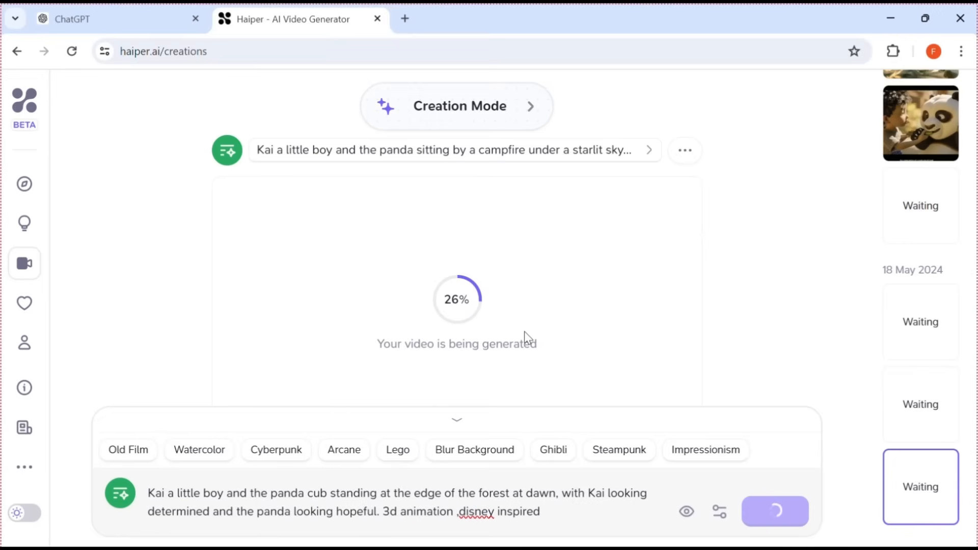
click(775, 511)
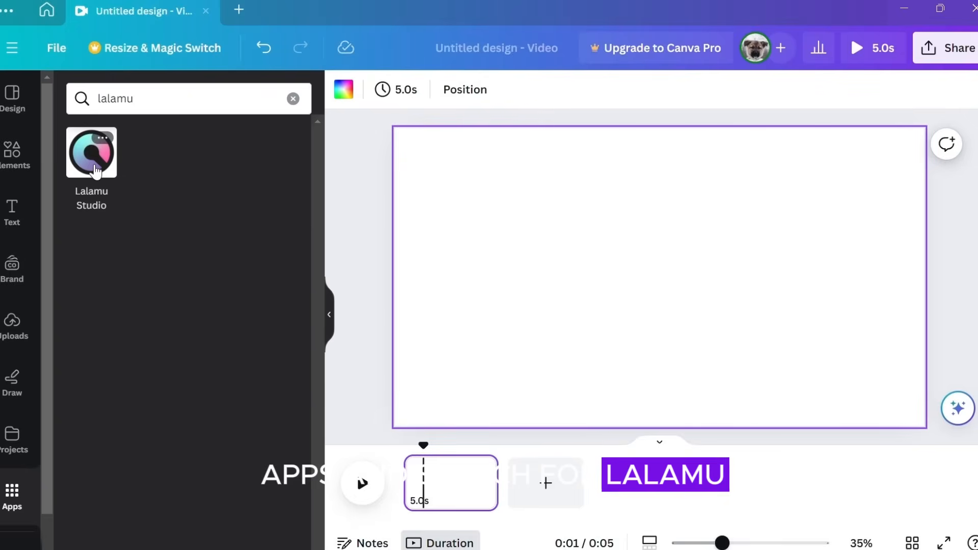
- Load the Kai forest clip and voice recording into Lalamu Studio and generate lipsync
click(91, 152)
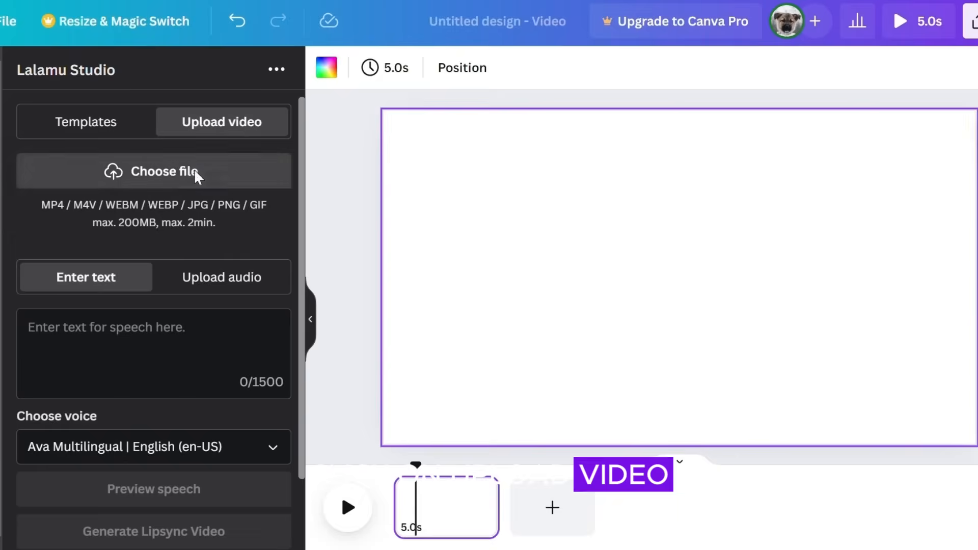
click(153, 171)
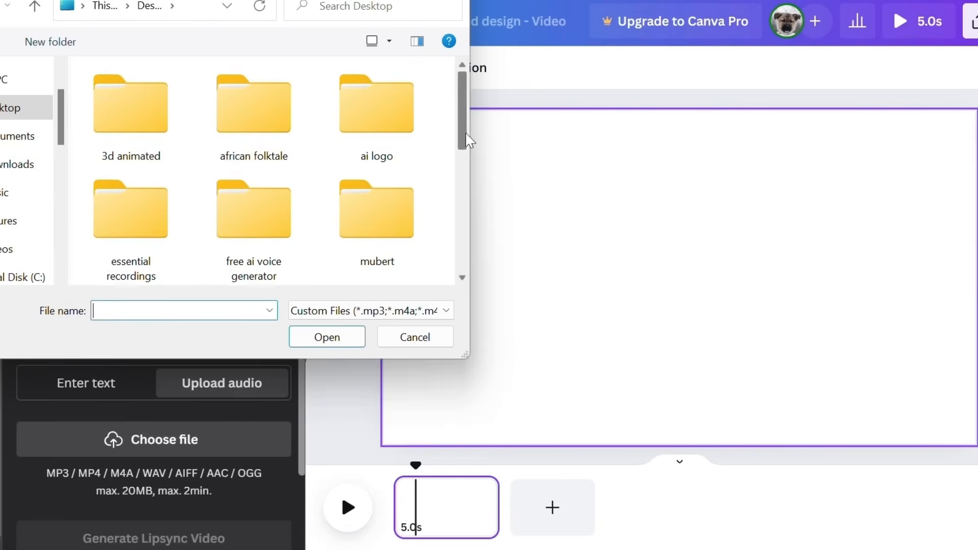
click(326, 337)
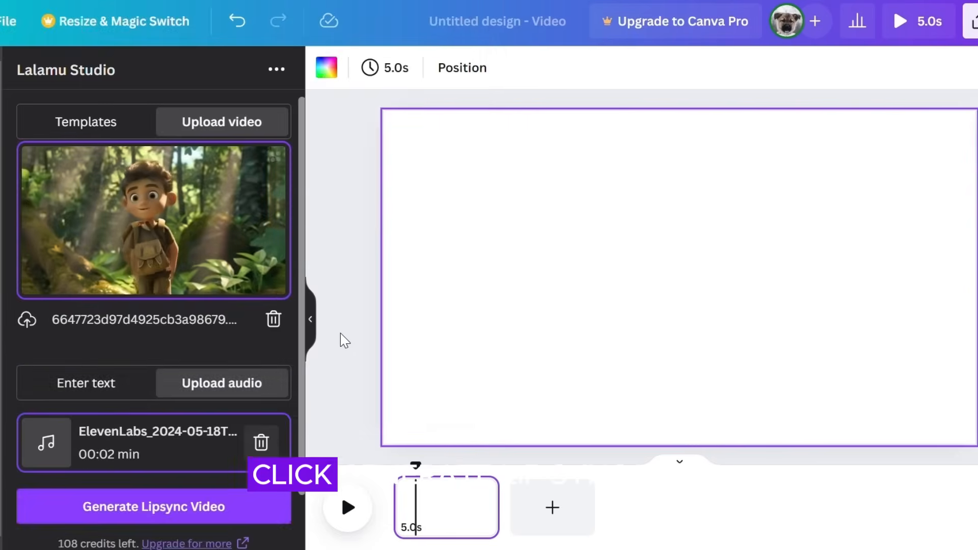
click(152, 506)
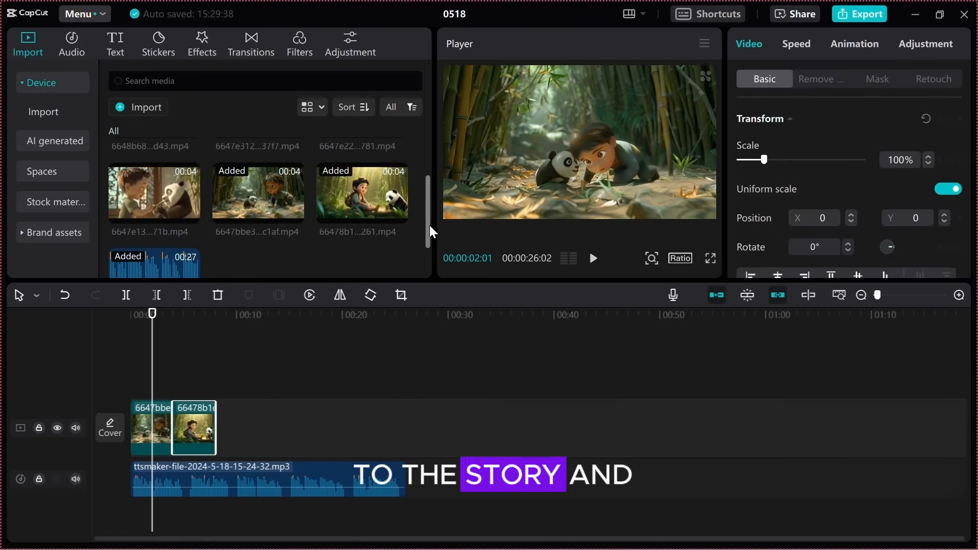
- Drag another boy-and-panda clip onto the end of CapCut's video track
click(593, 258)
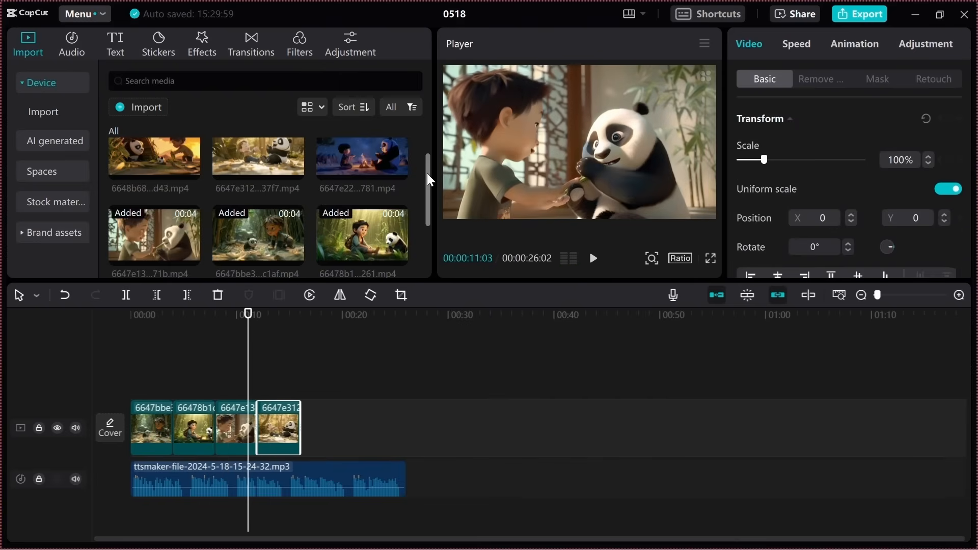
drag(153, 156, 337, 415)
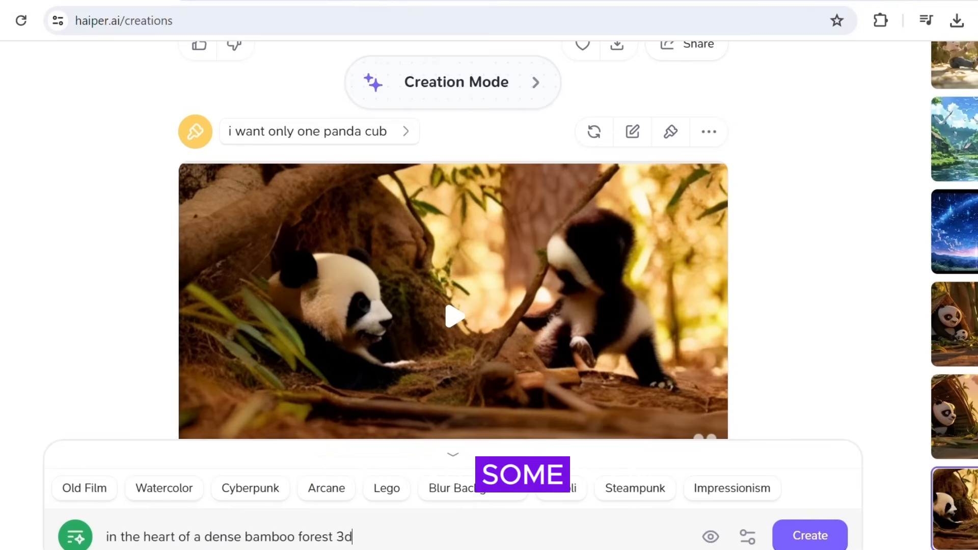
- Submit the dense bamboo forest prompt to generate a 3D-animated clip
click(810, 536)
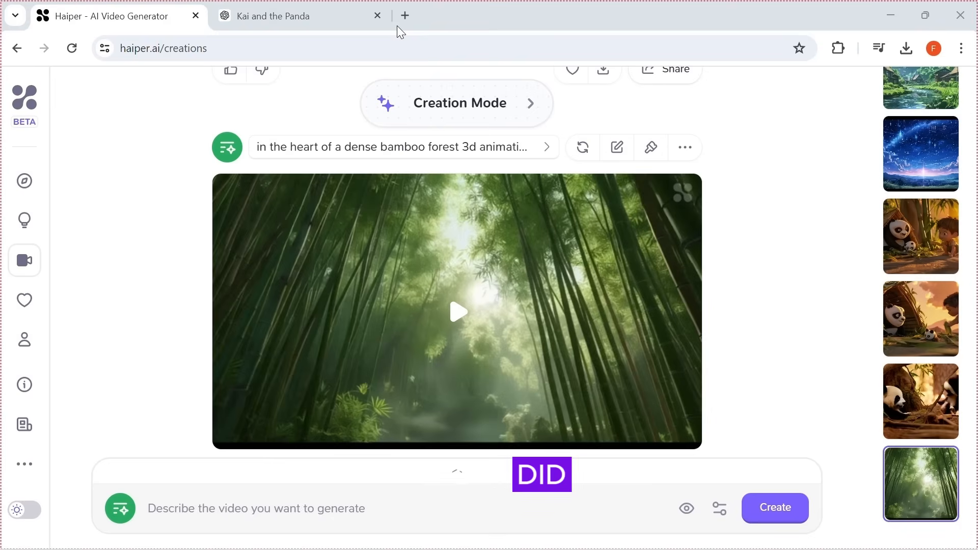
click(456, 312)
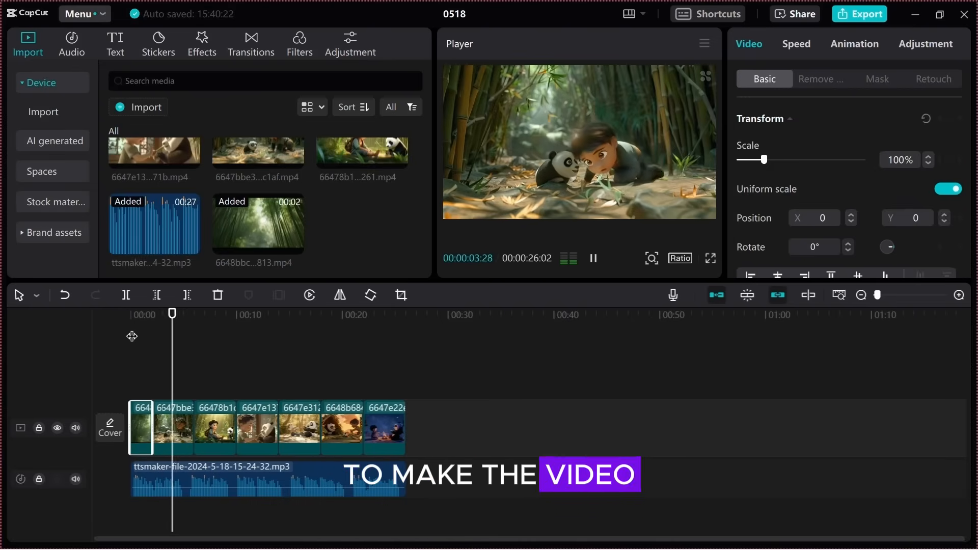
- Search CapCut's effects library for 'star'
click(201, 41)
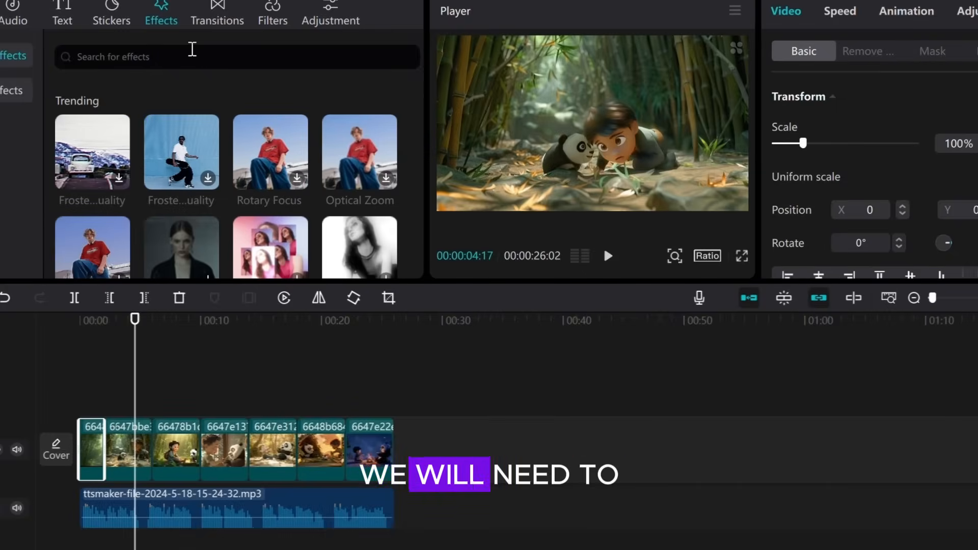
text(star)
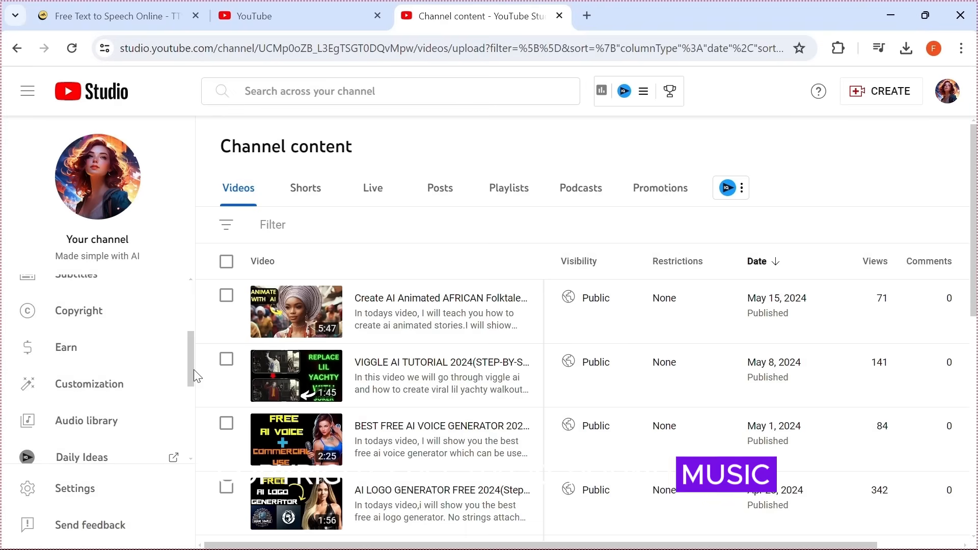
mouse_move(87, 420)
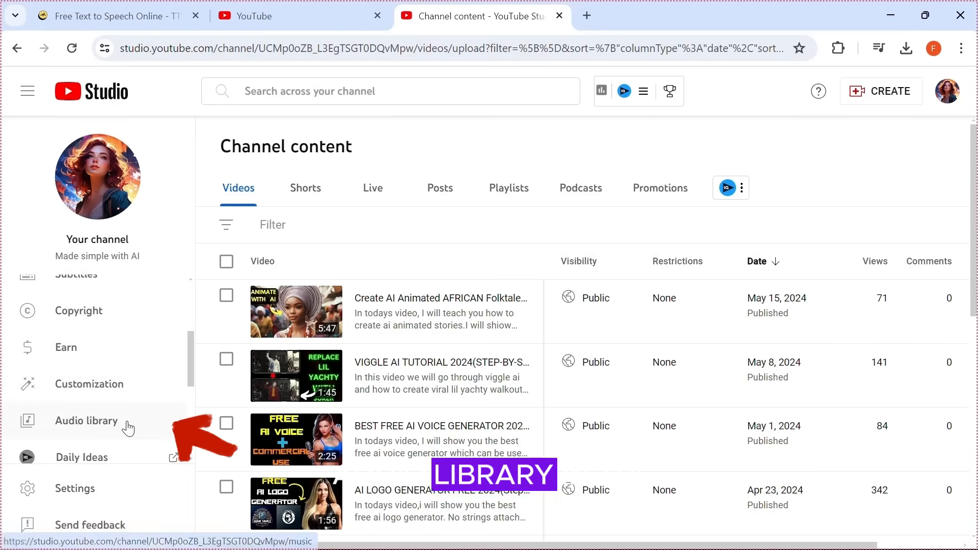
- Find Chinese music in YouTube's audio library and preview the track Lau Tzu Ehru
click(86, 420)
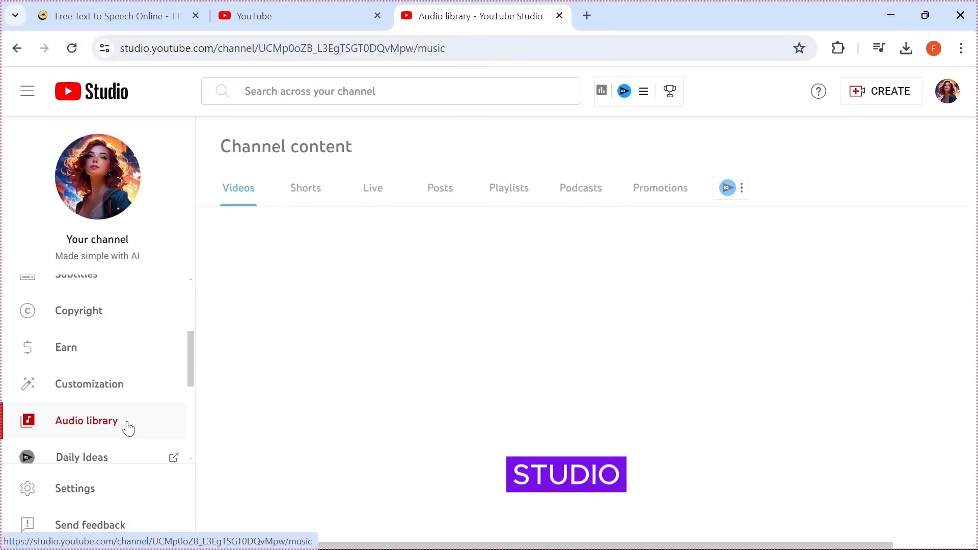
click(86, 420)
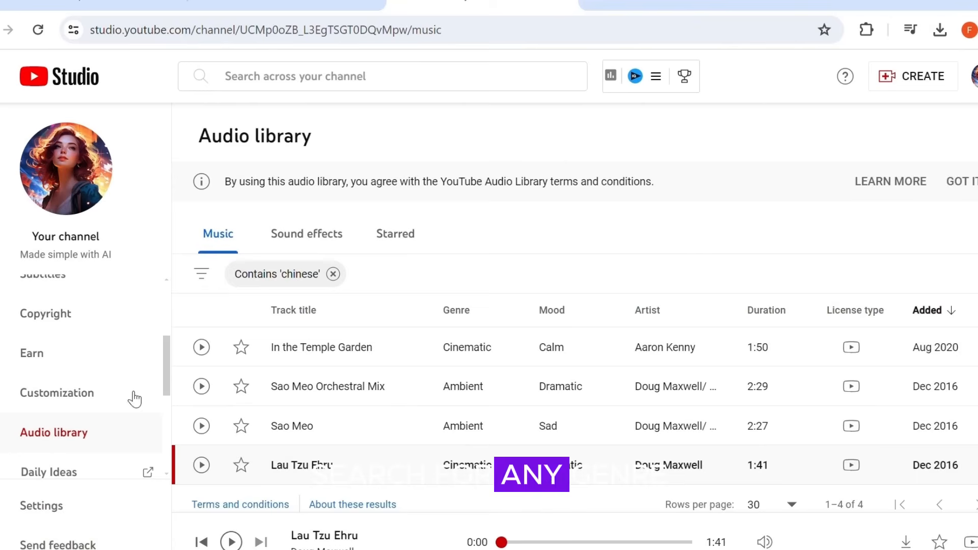
click(201, 465)
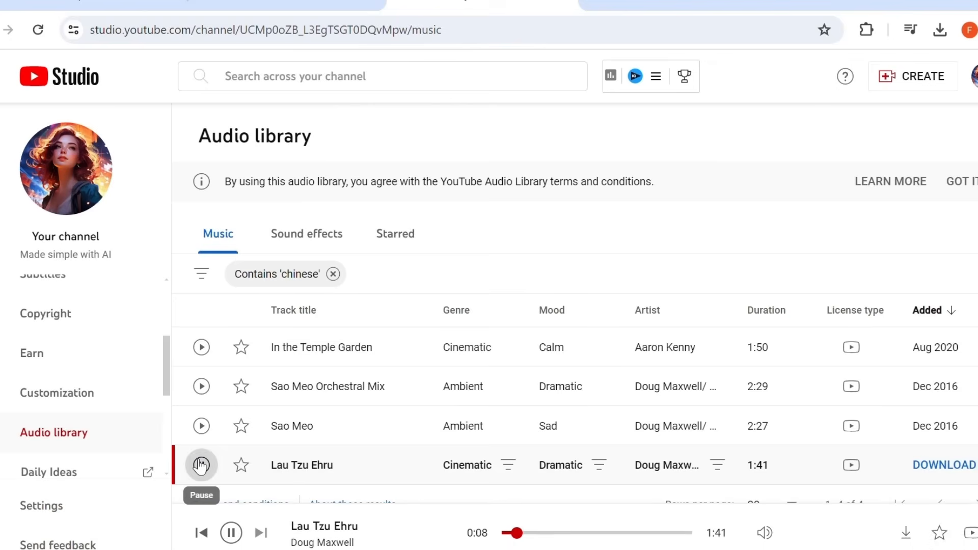
click(945, 464)
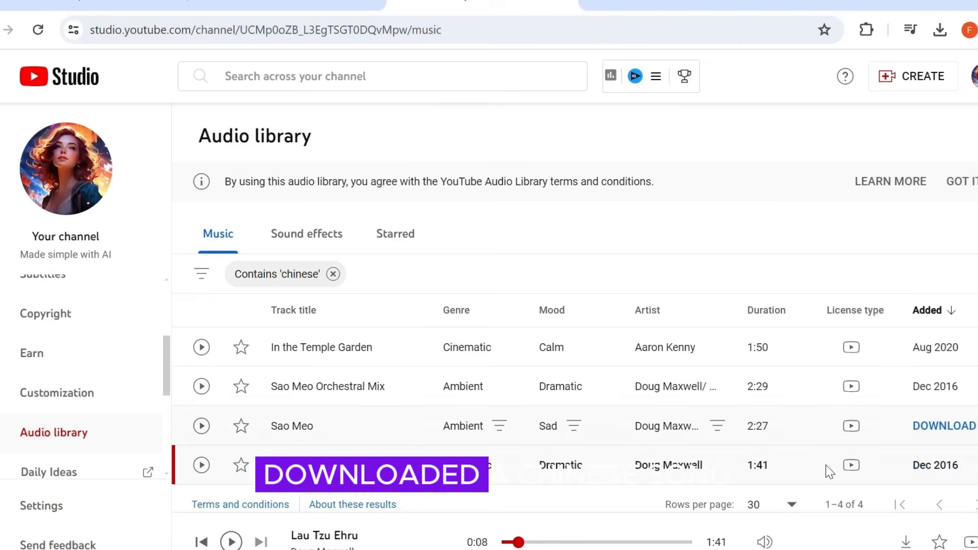